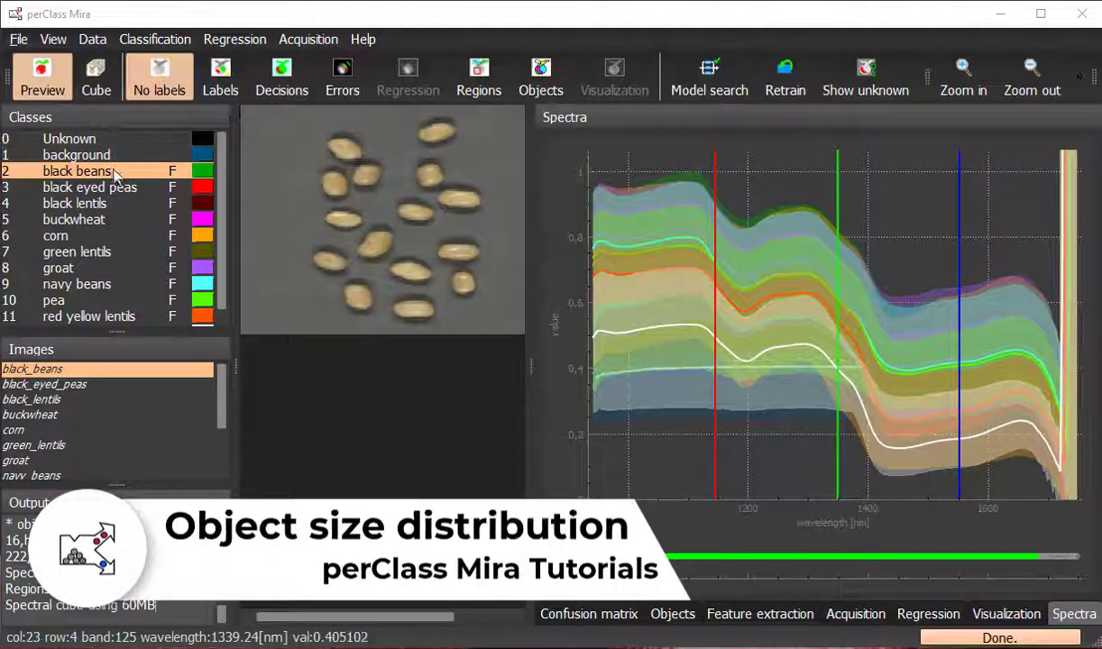
Step: Browse black_eyed_peas and pea images, turn on labelled regions, then show the rice image
click(44, 382)
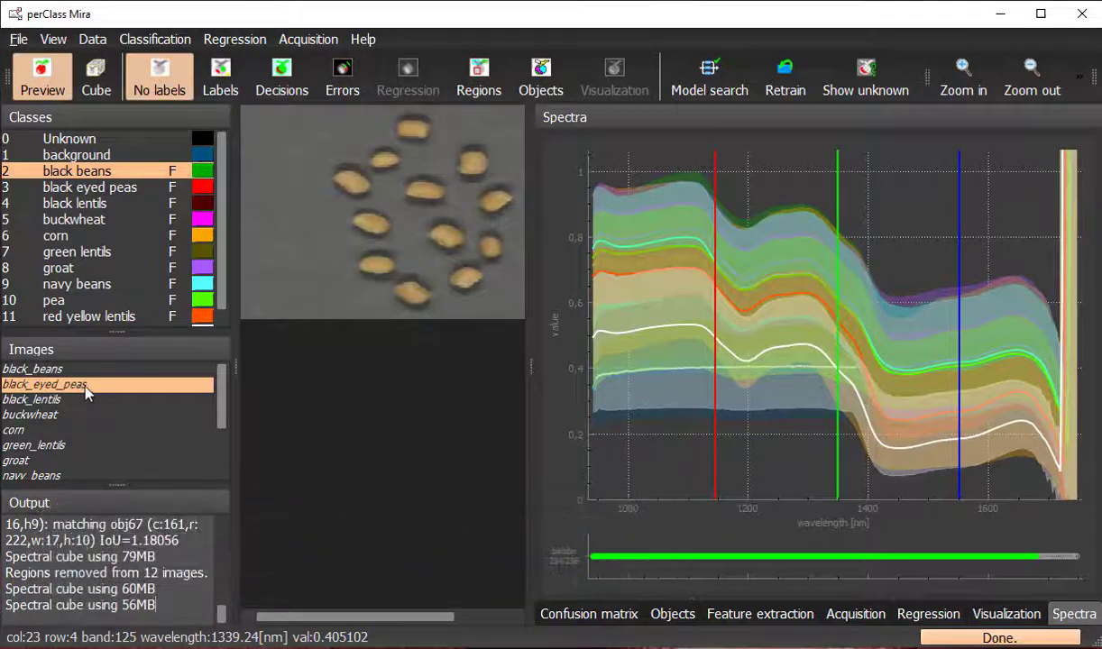
click(14, 461)
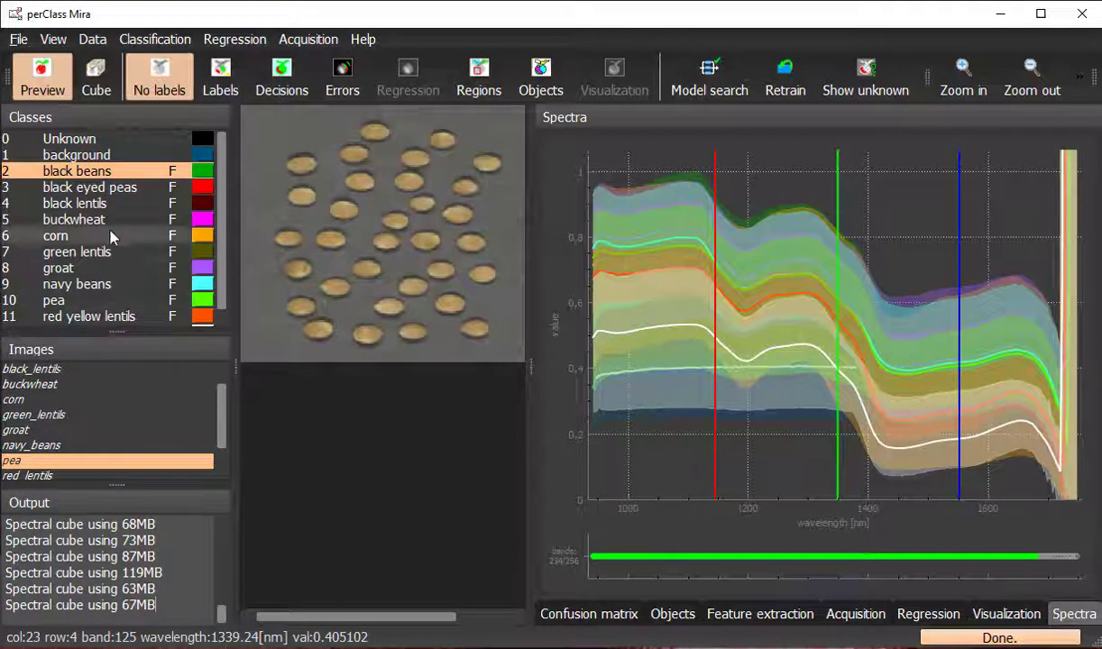
click(220, 76)
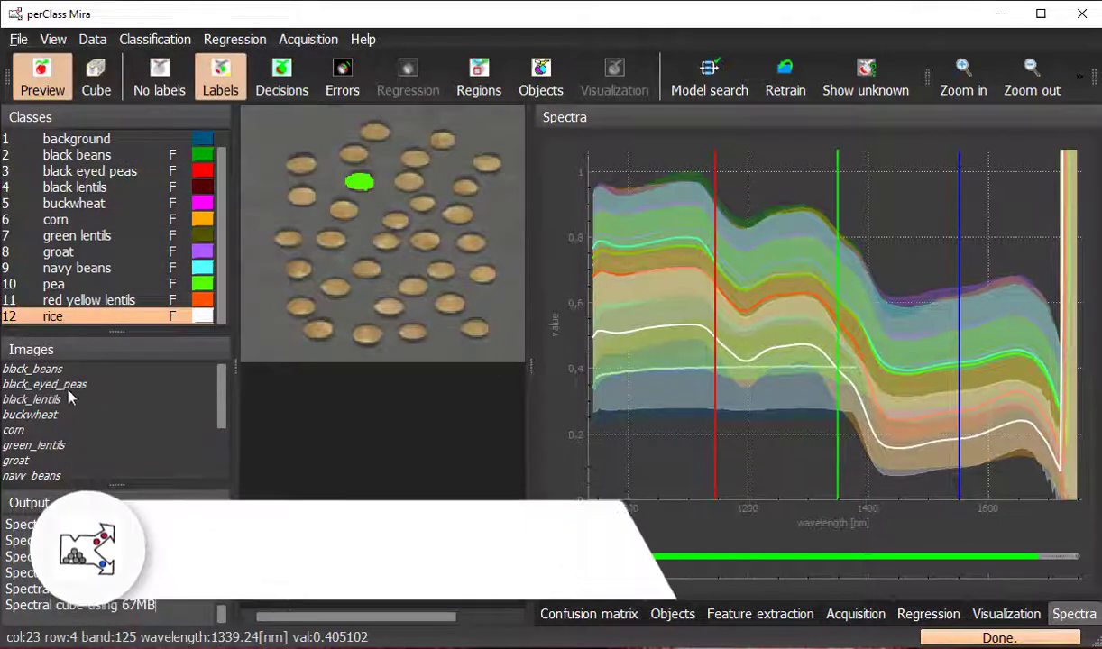
click(54, 429)
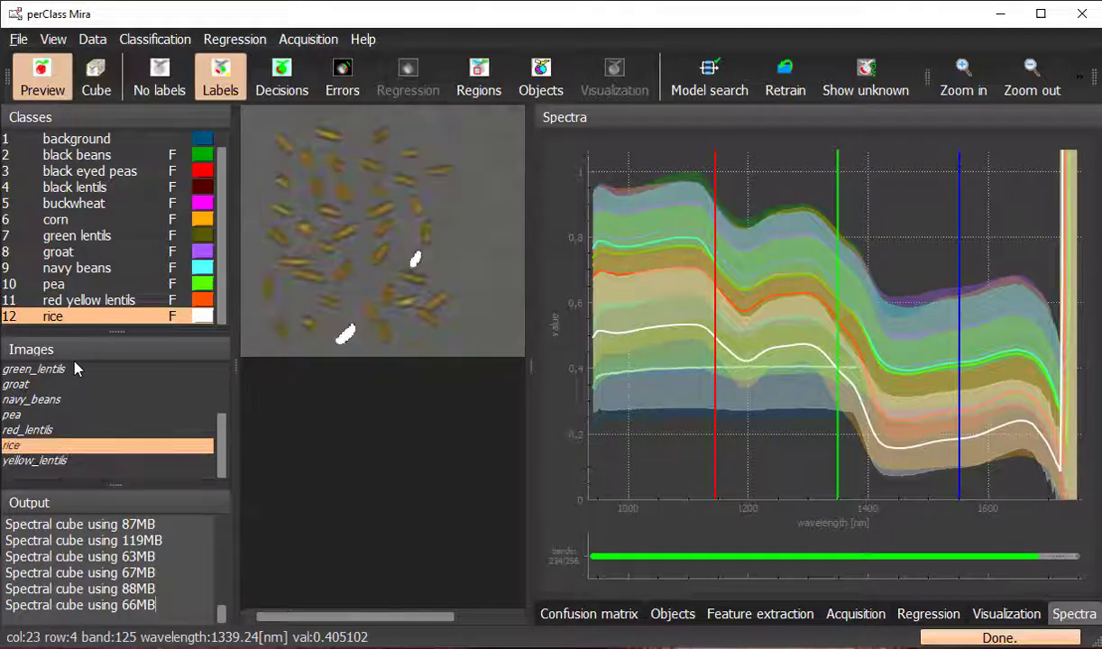
click(281, 76)
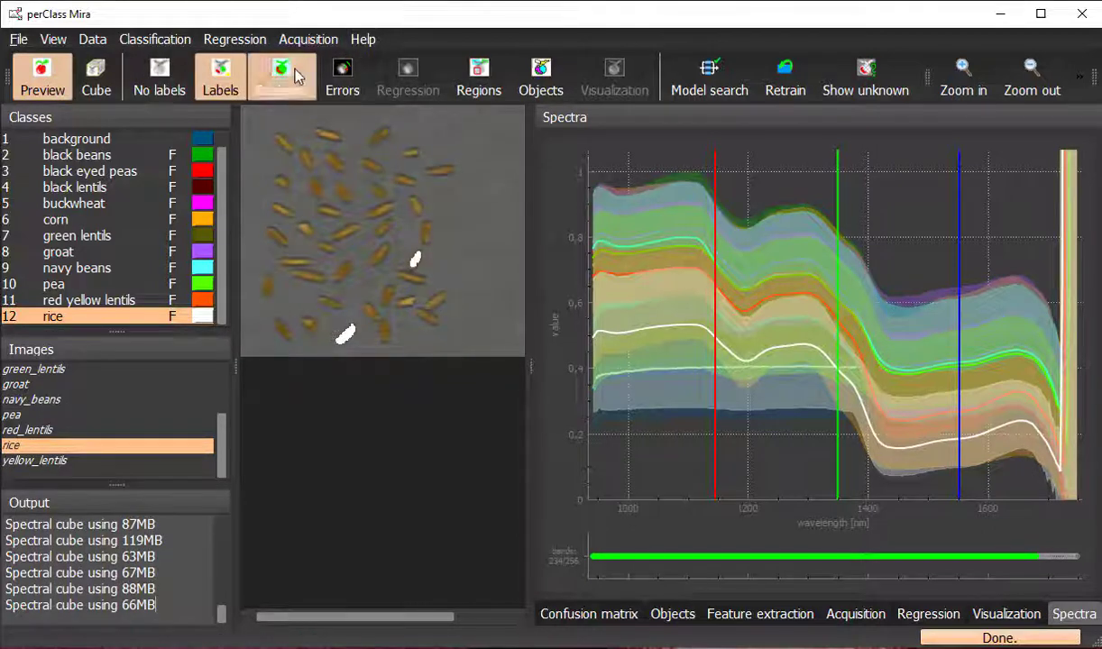
Step: Review per-pixel decisions on corn, rice and yellow_lentils, then detect the 67 individual objects
click(282, 76)
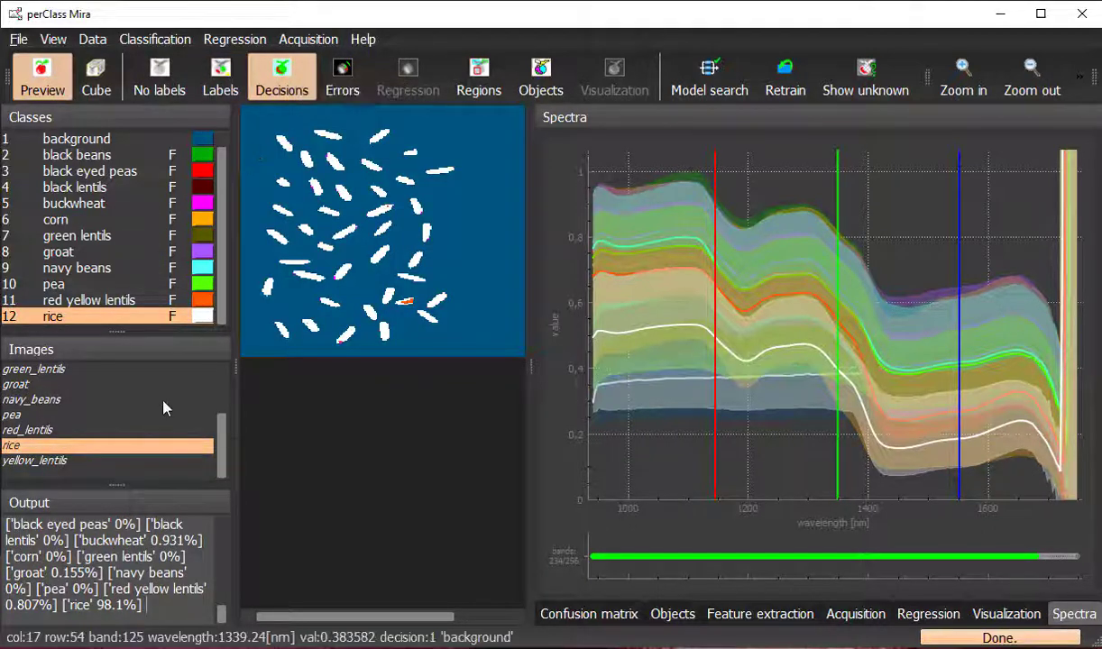
click(45, 368)
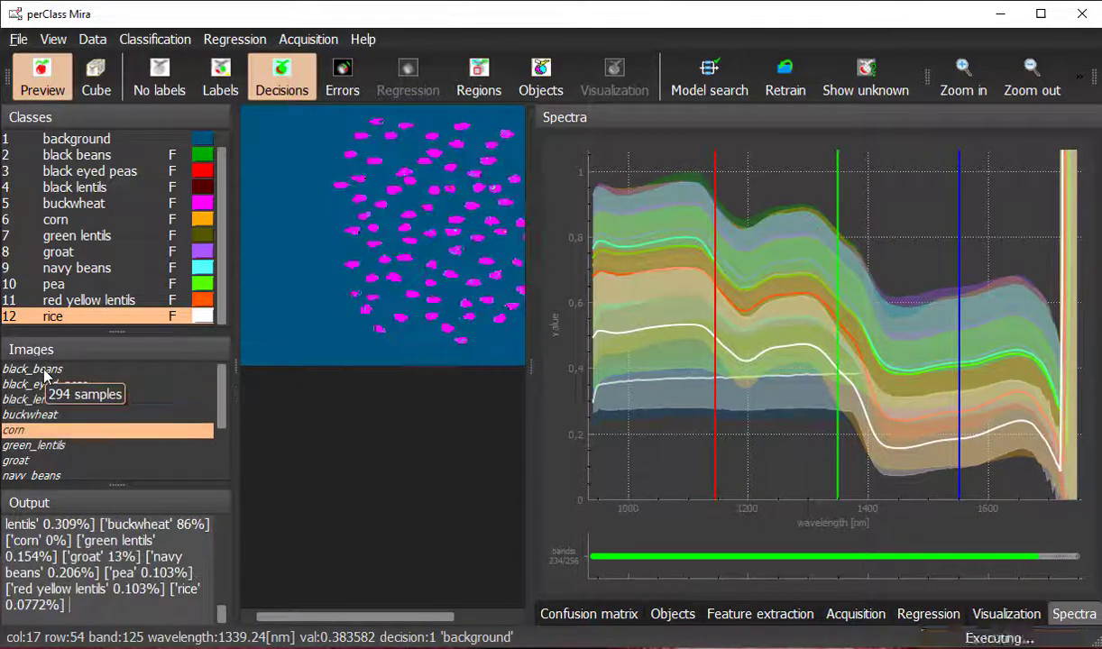
click(34, 476)
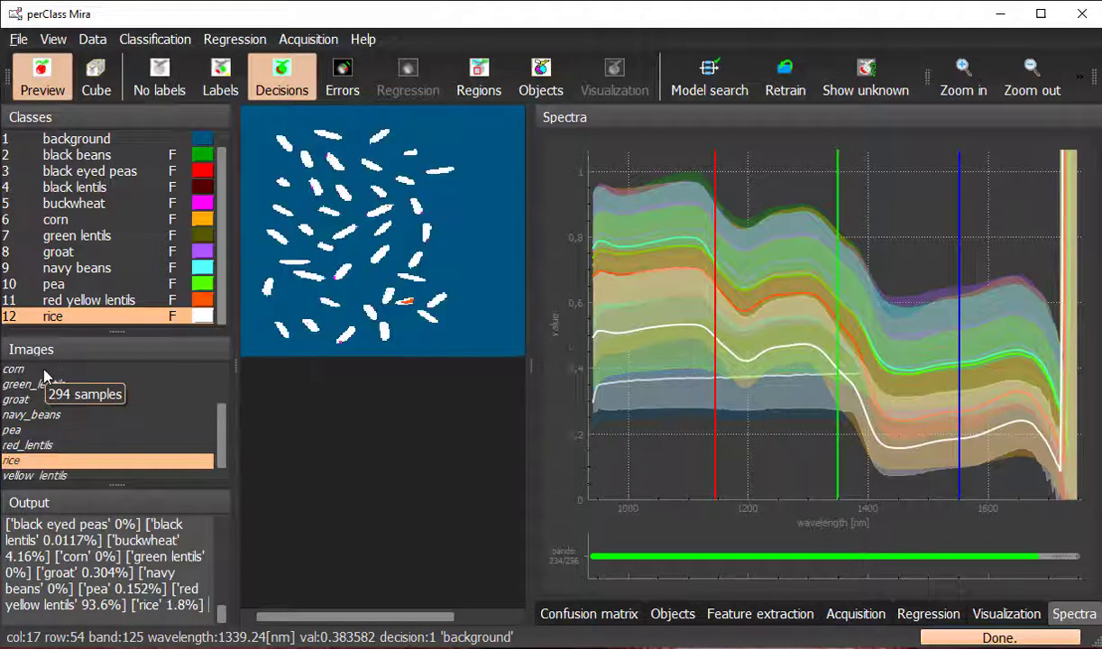
click(35, 460)
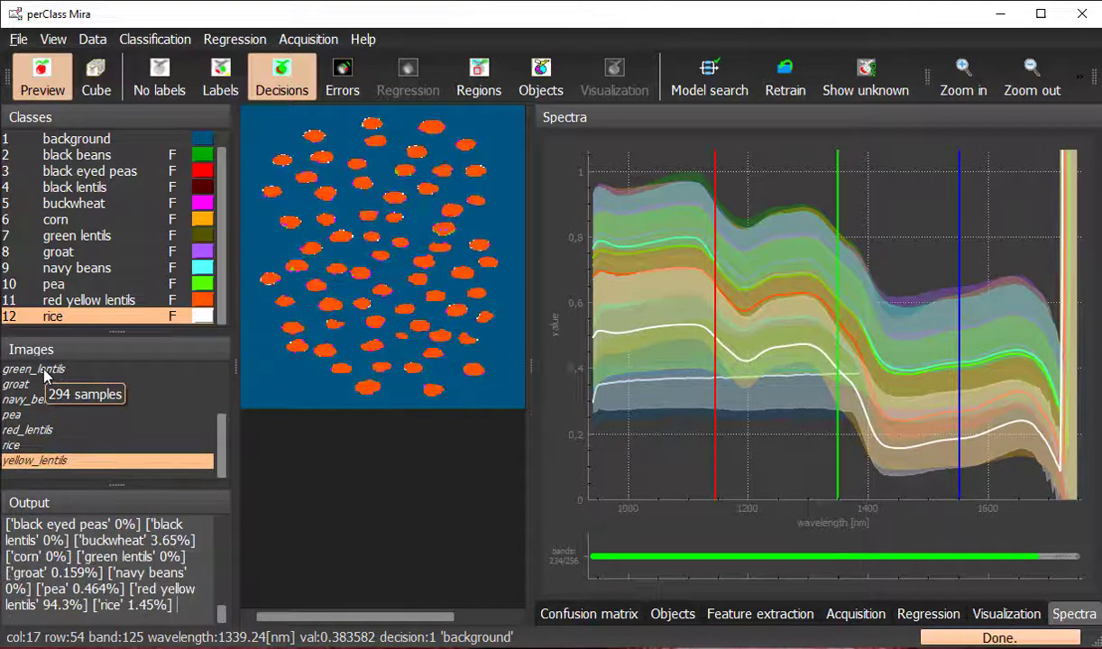
mouse_move(270, 145)
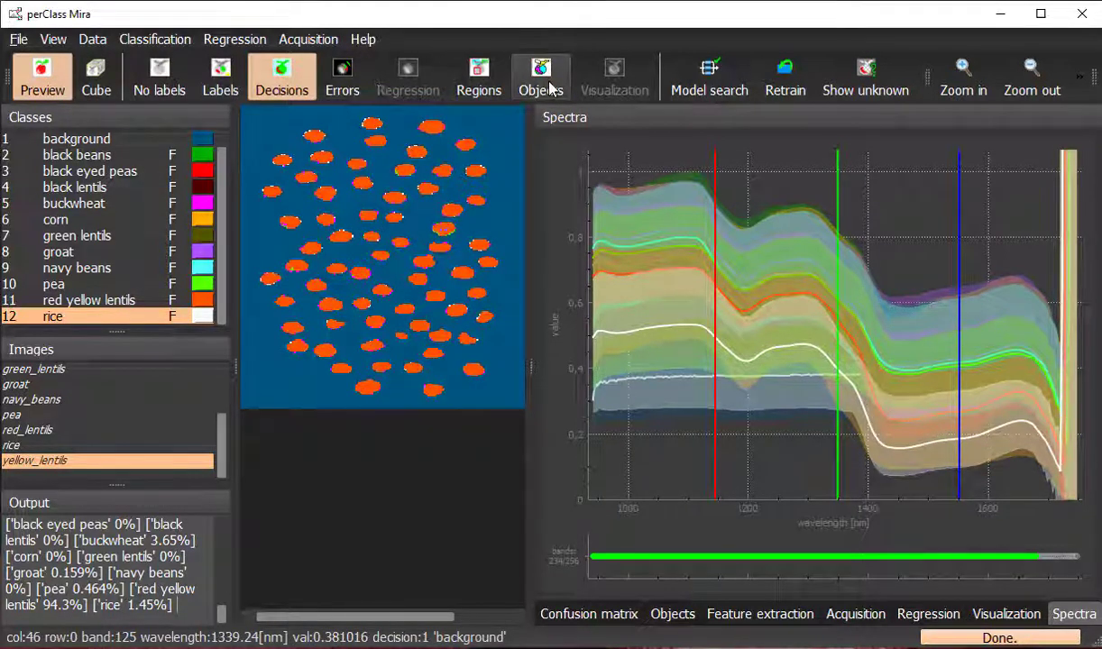
click(541, 76)
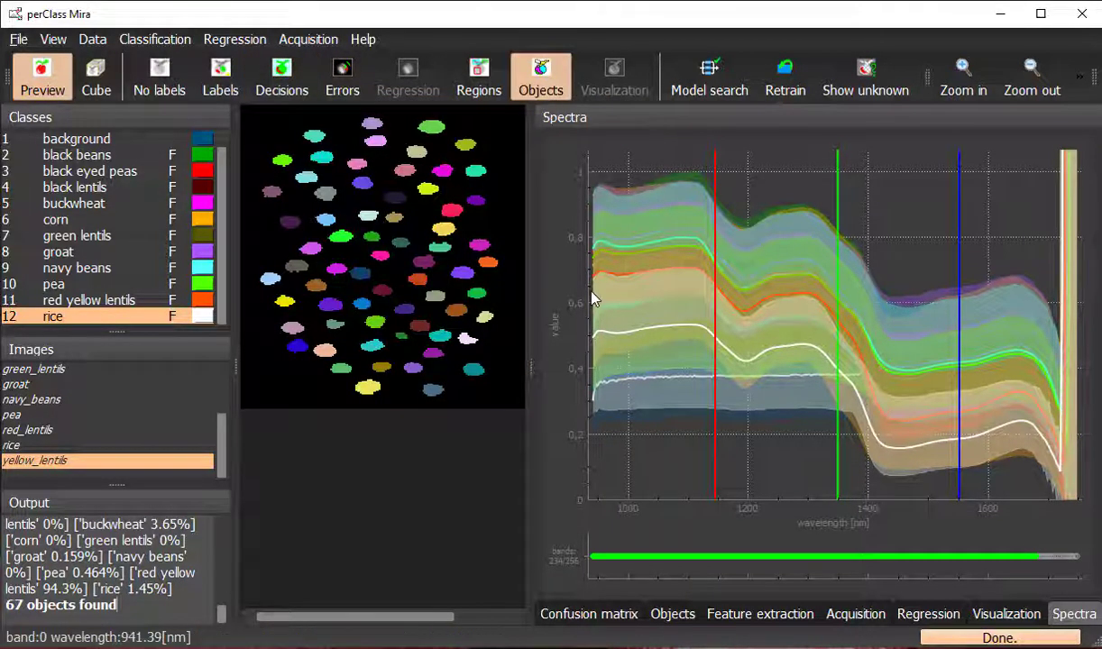
Step: Set minimum object size to 5, keep an all-foreground mask, colour by object decisions, view black_beans
click(671, 613)
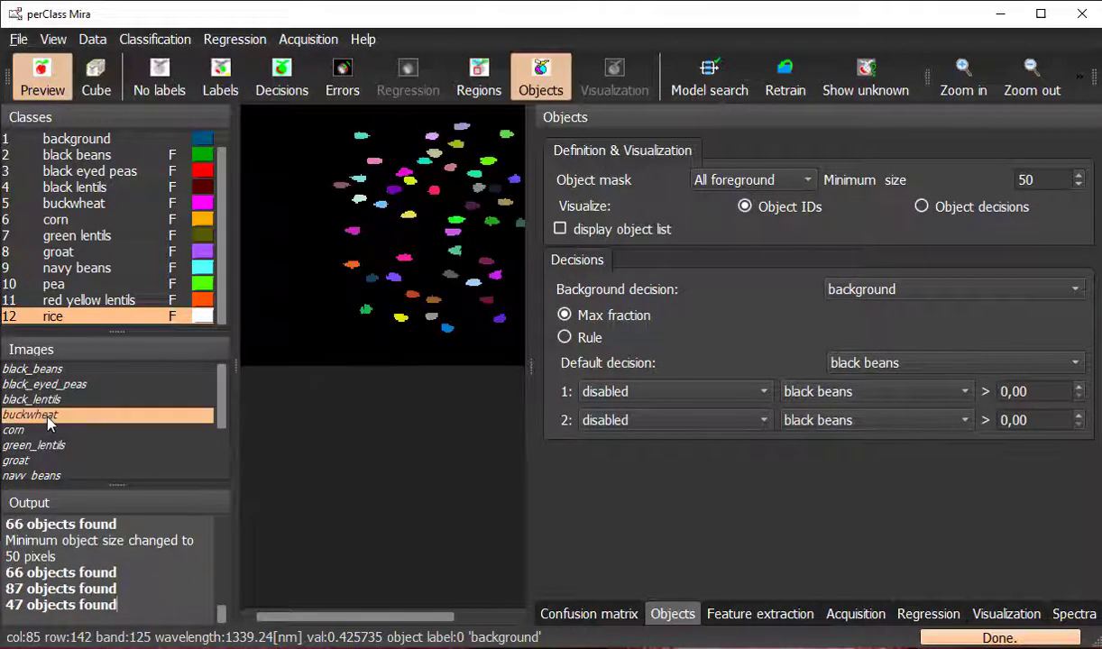
click(220, 76)
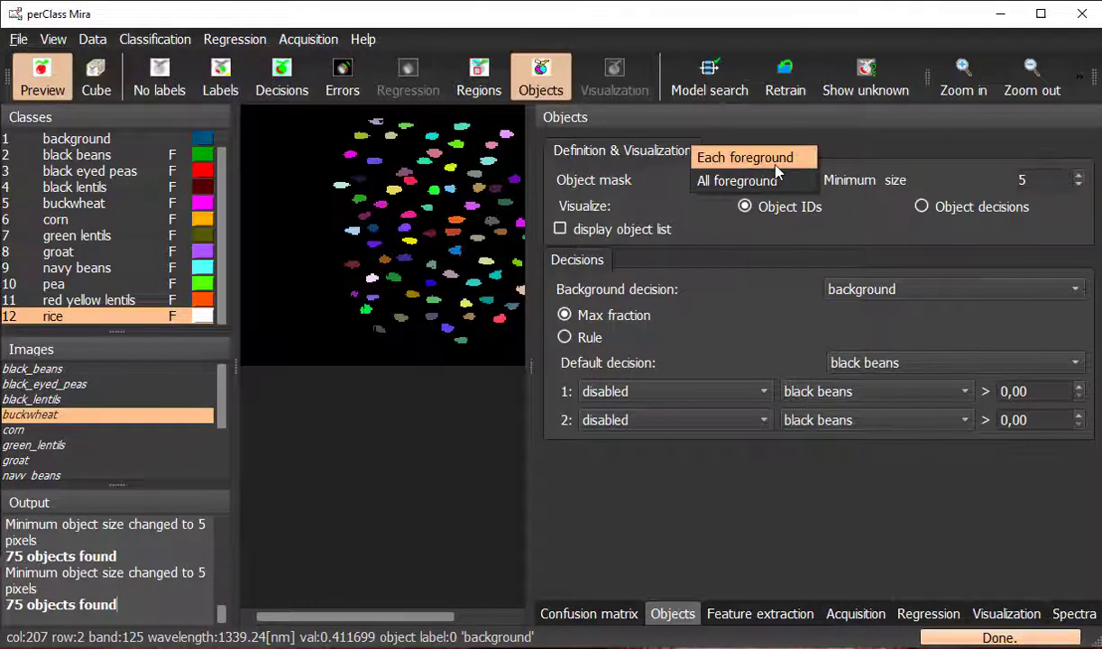
click(745, 157)
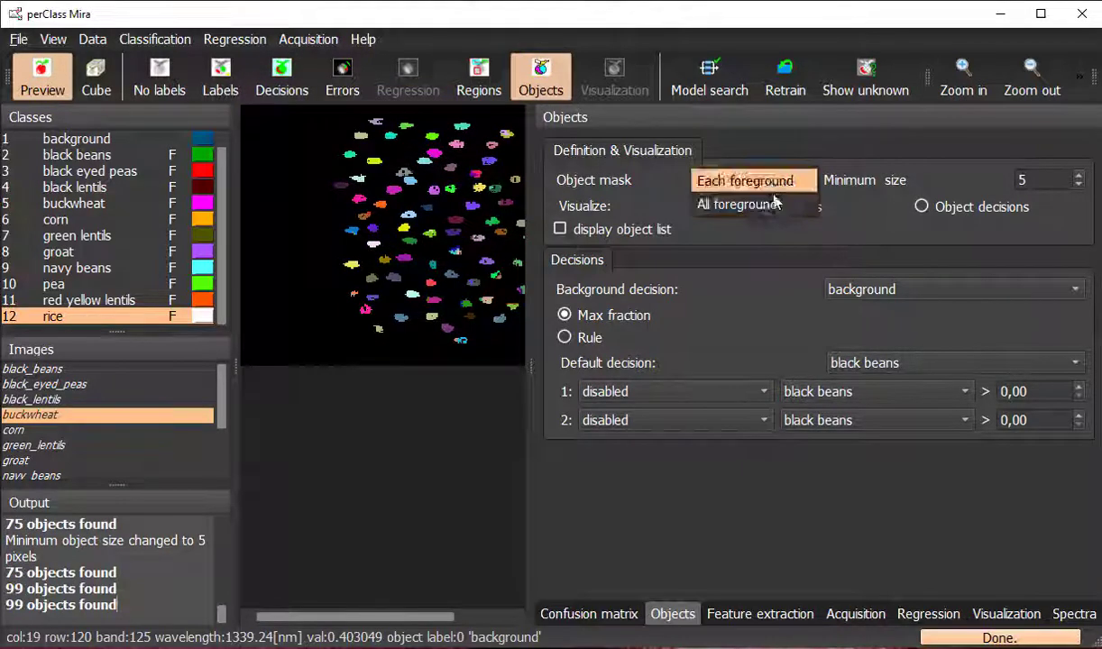
click(737, 205)
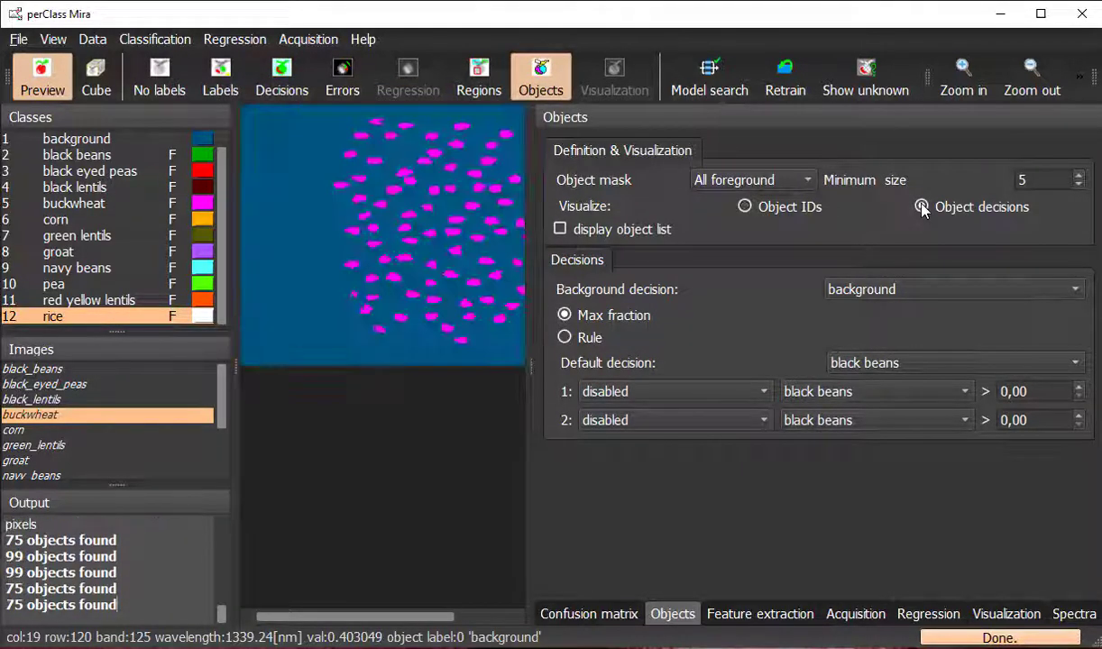
click(921, 205)
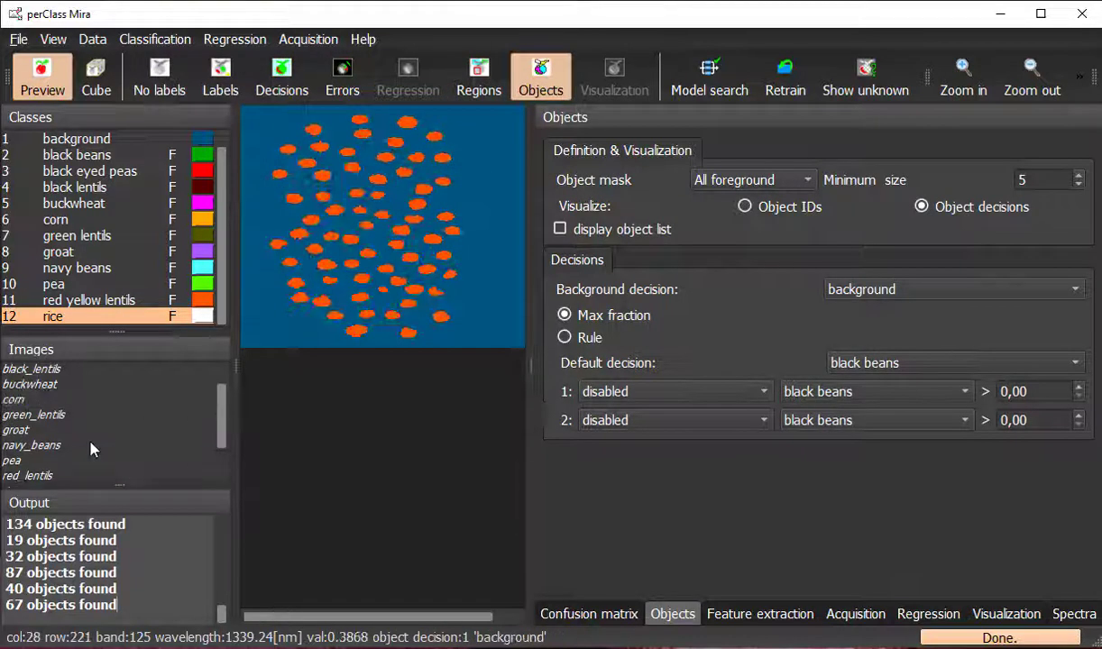
click(32, 368)
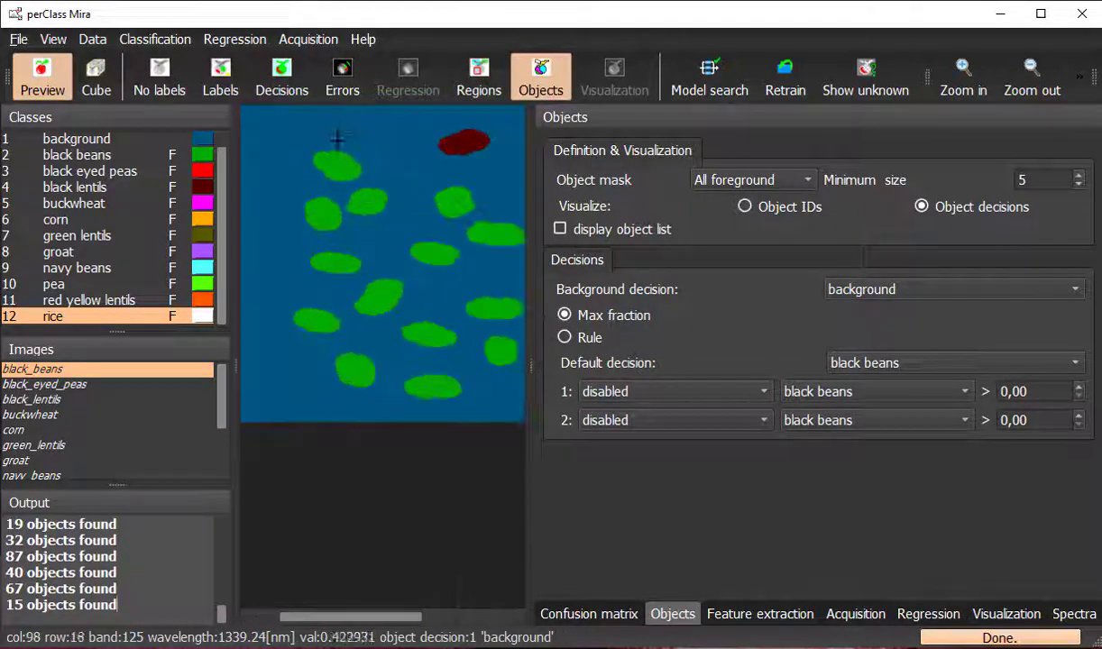
Step: Draw a test region around the top-left bean, then remove all drawn regions
click(480, 76)
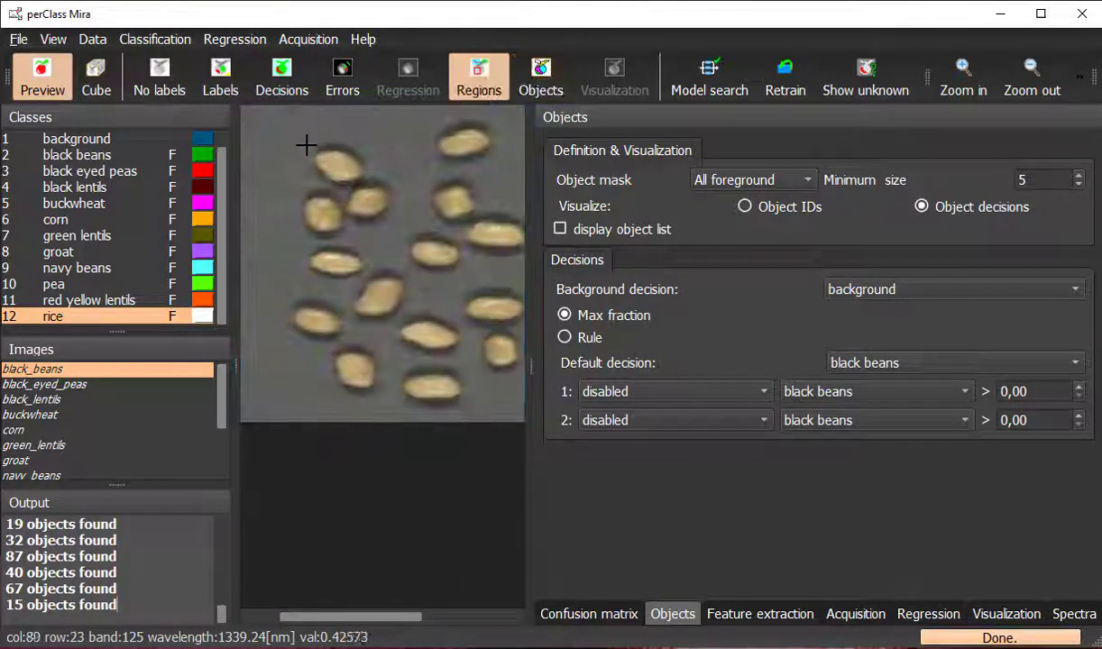
drag(310, 146, 364, 184)
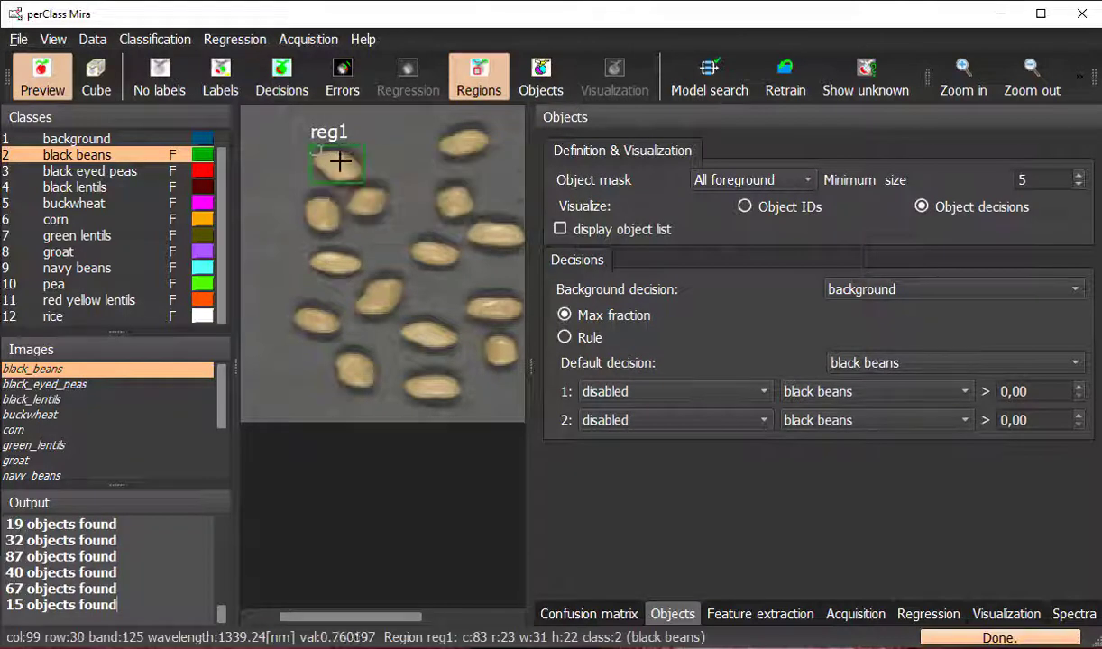
drag(341, 162, 334, 242)
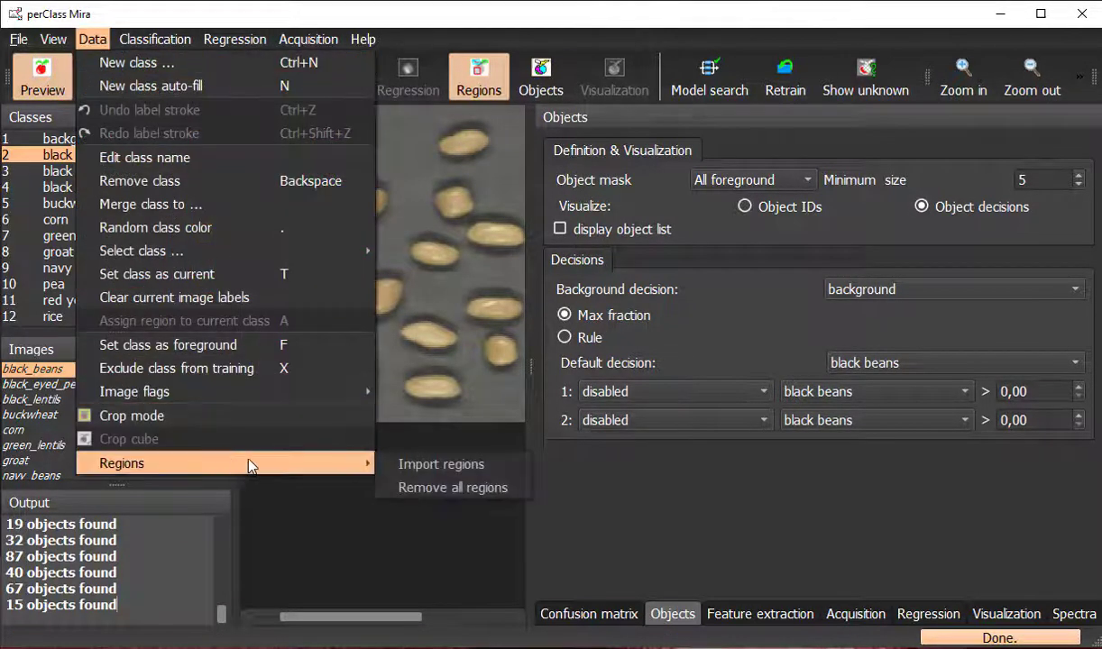
click(453, 487)
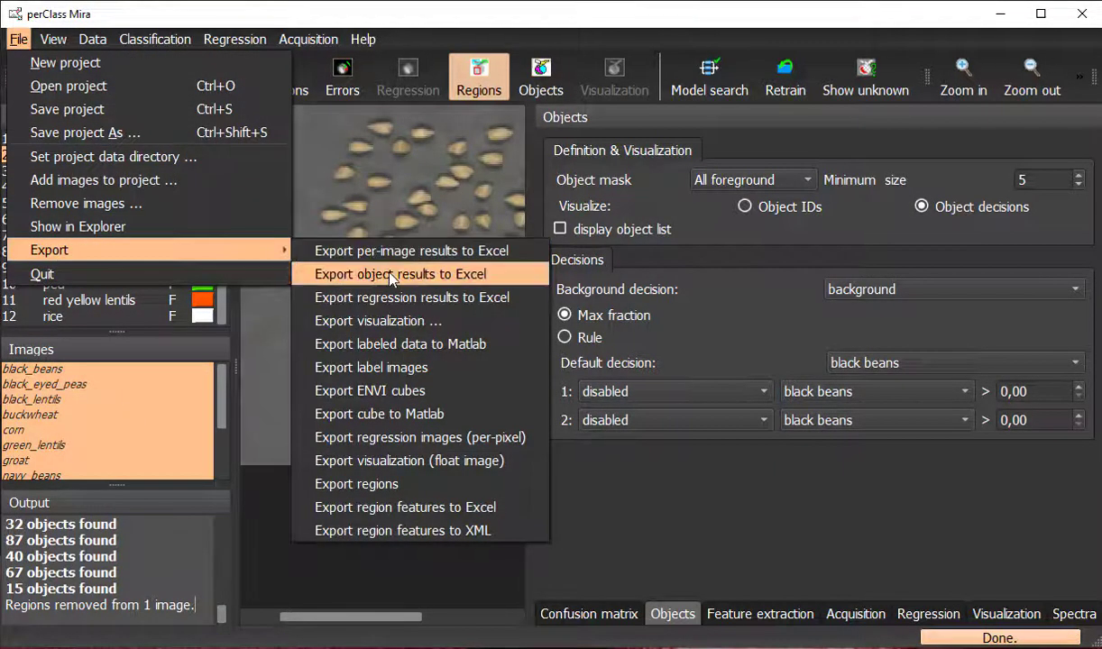
Step: Export the per-object results to a named Excel file
click(400, 274)
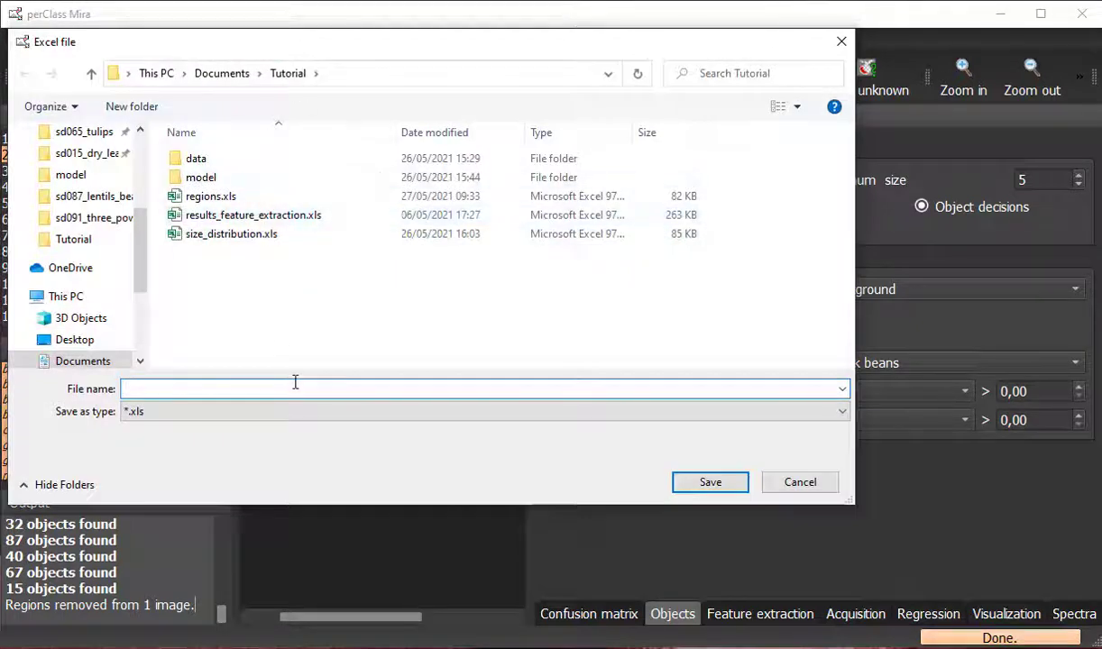
click(710, 481)
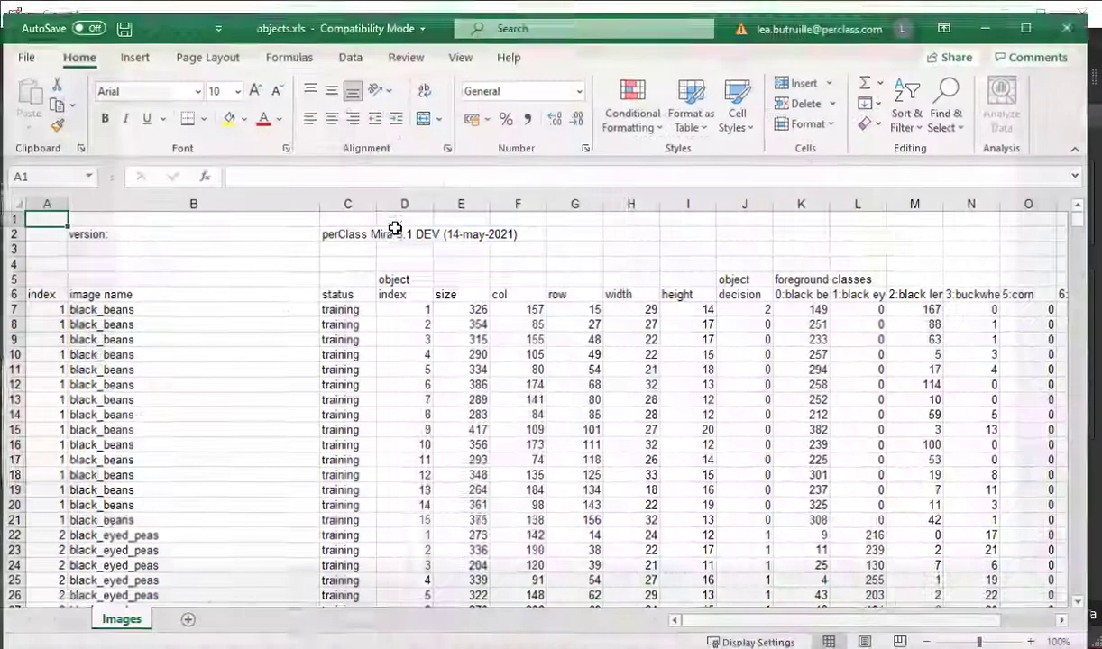
click(195, 301)
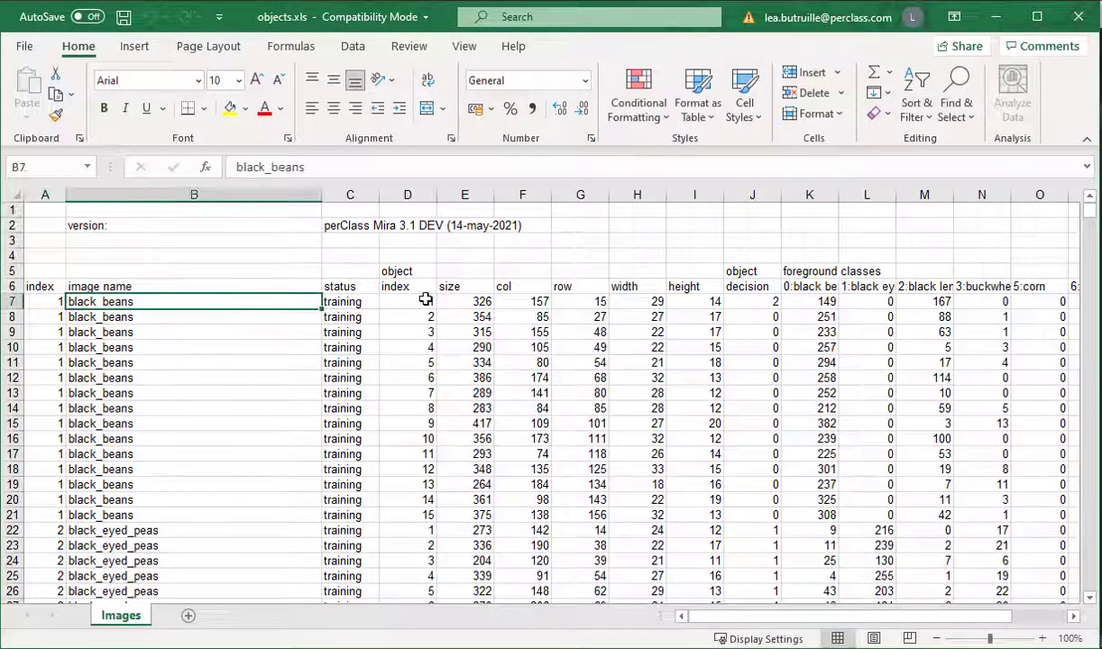
drag(465, 301, 465, 483)
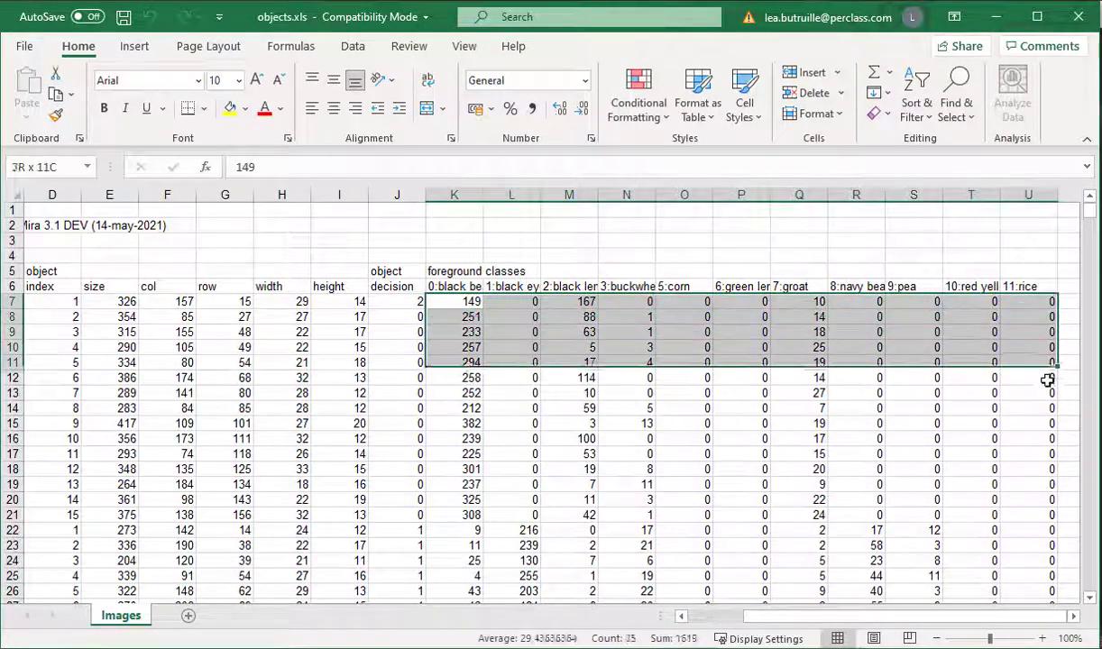
drag(455, 301, 455, 516)
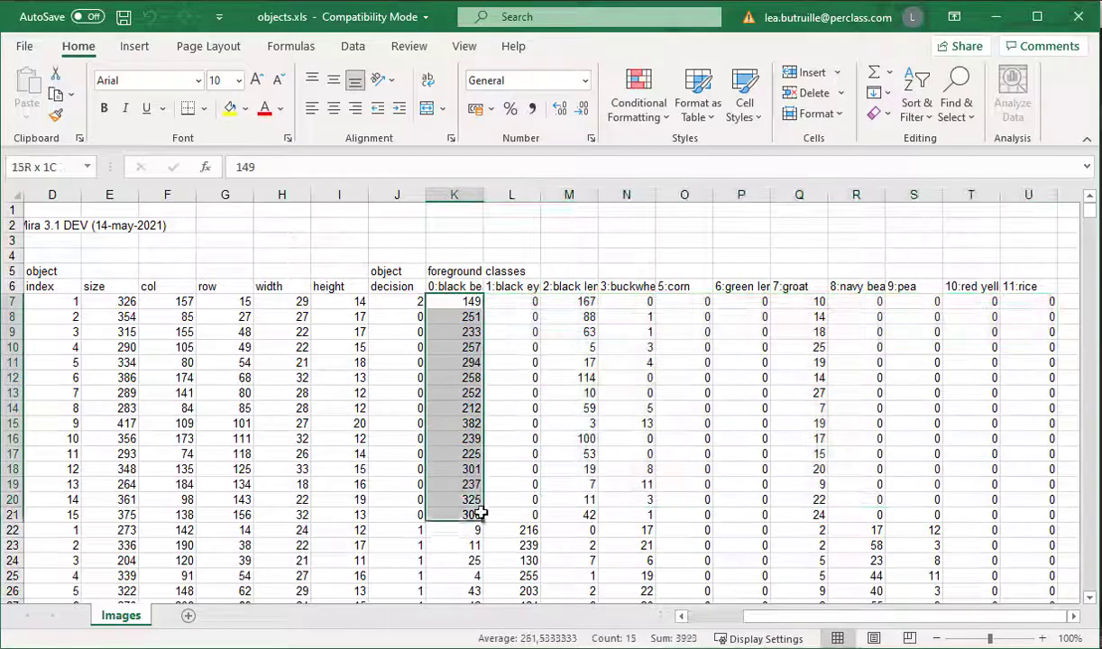
scroll(left, 3)
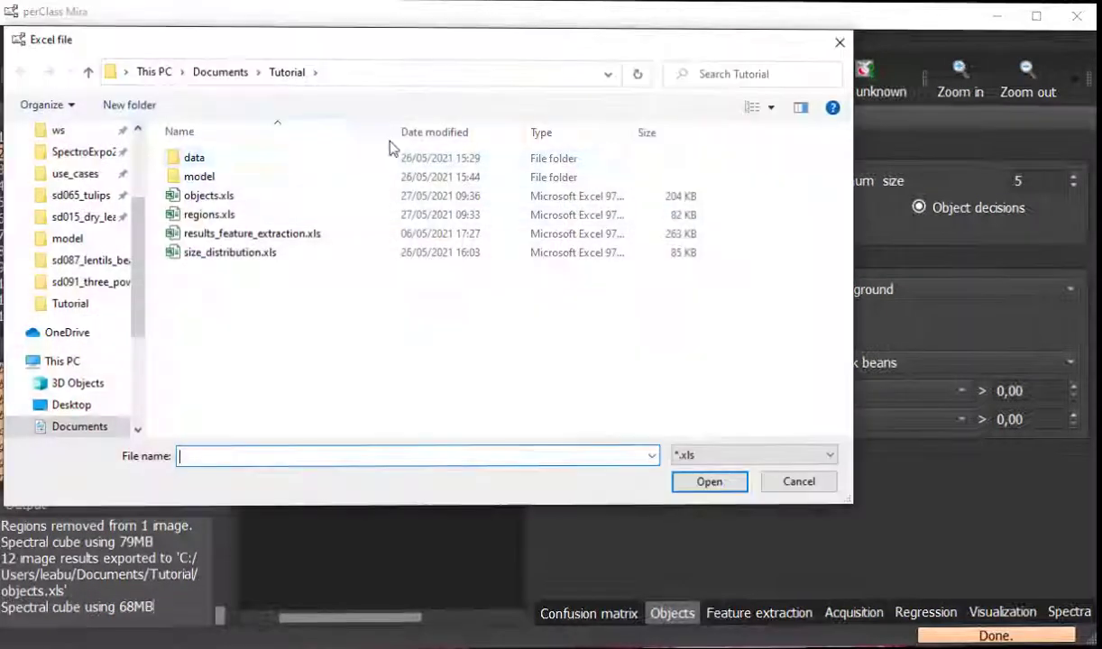
Step: Import regions.xls and check the imported region outlines on black beans and another image
click(209, 215)
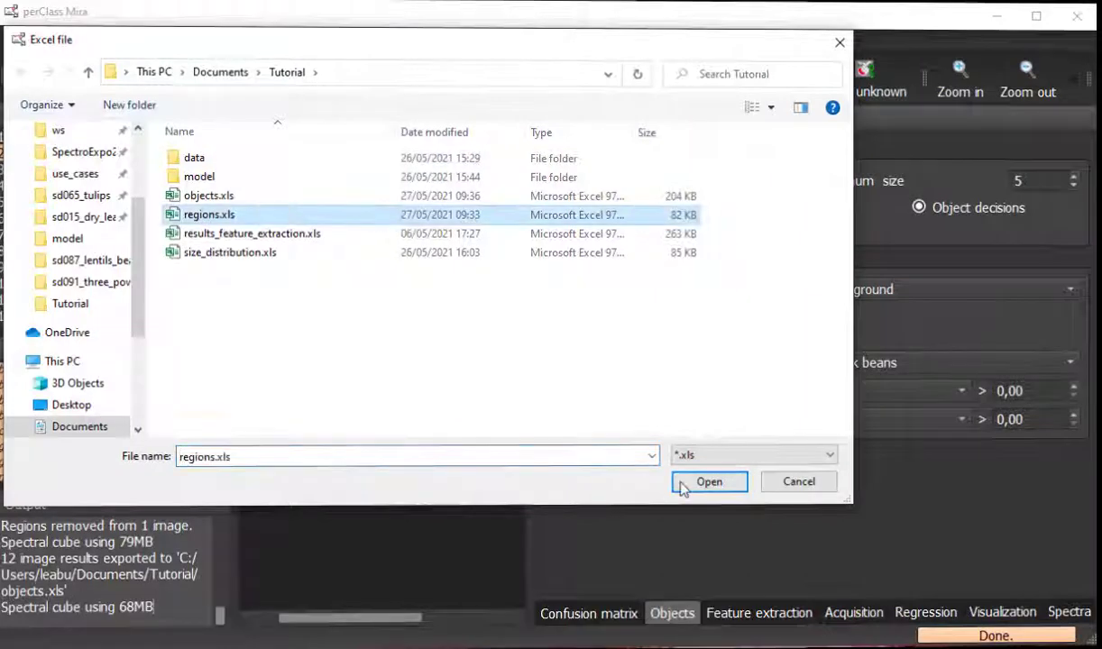
click(708, 481)
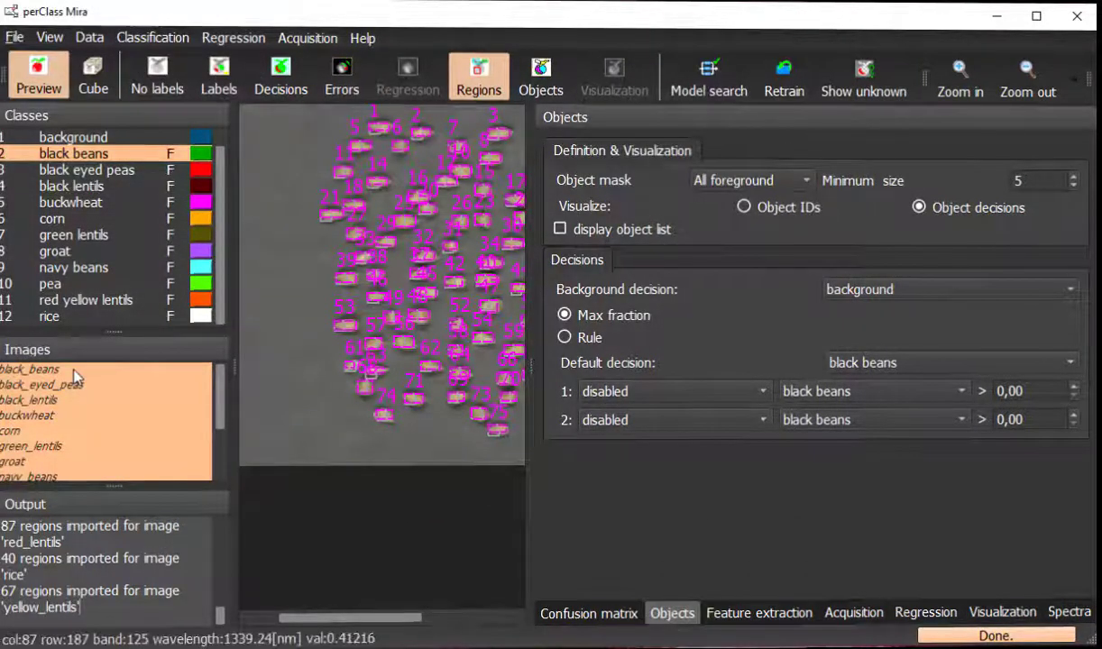
click(29, 367)
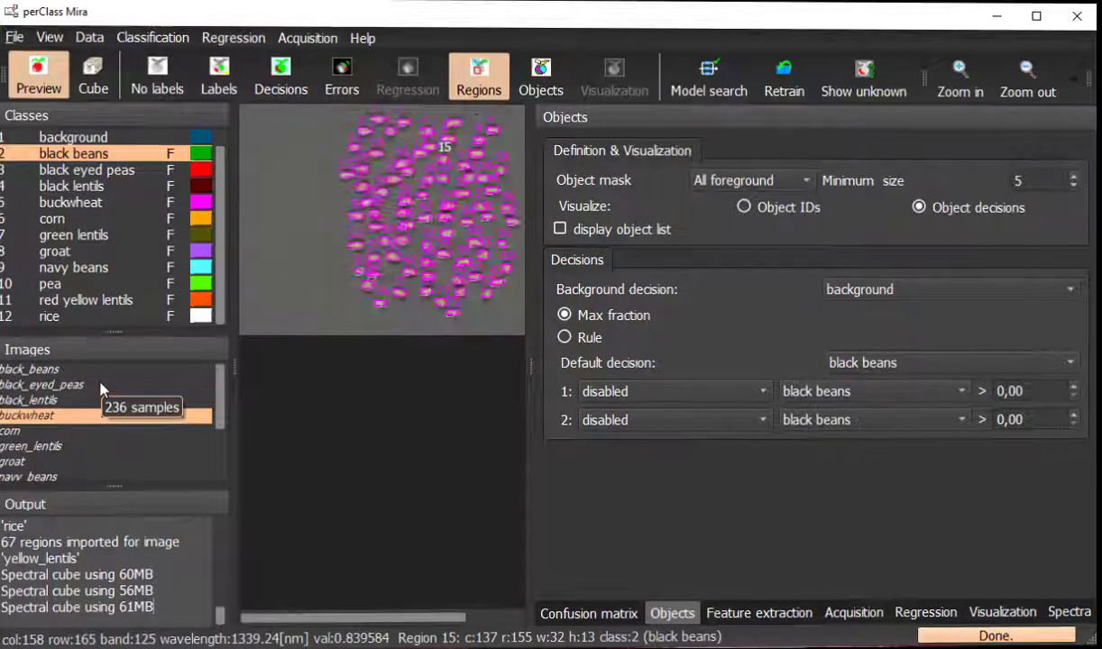
click(71, 201)
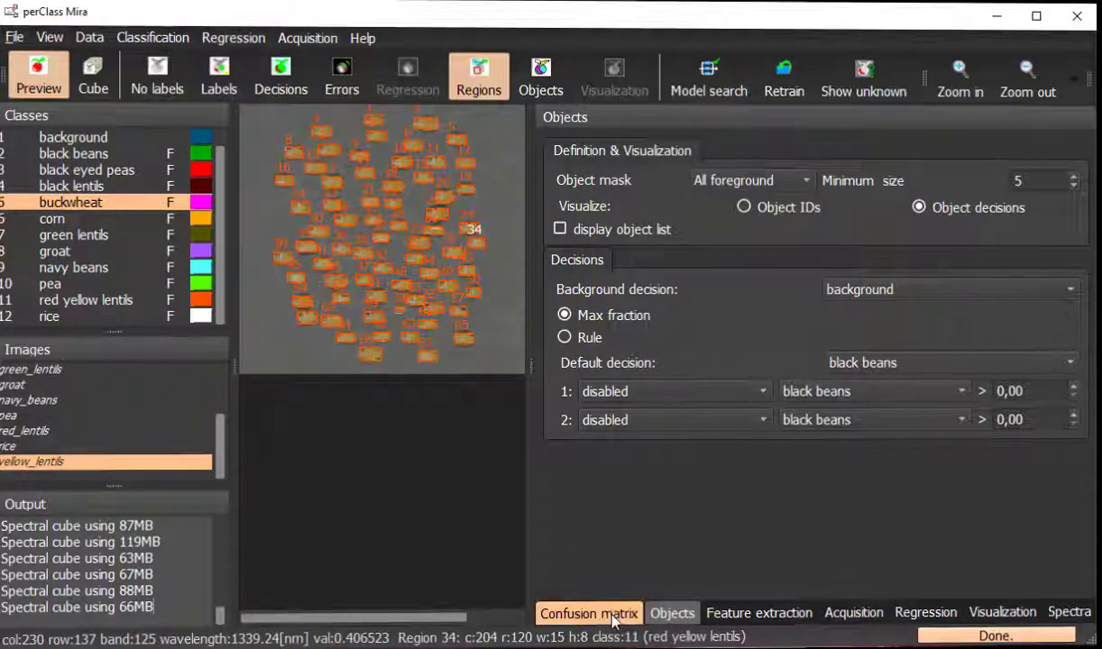
Step: Show the per-object confusion matrix with the region-to-object matching log, objects coloured by ID
click(587, 613)
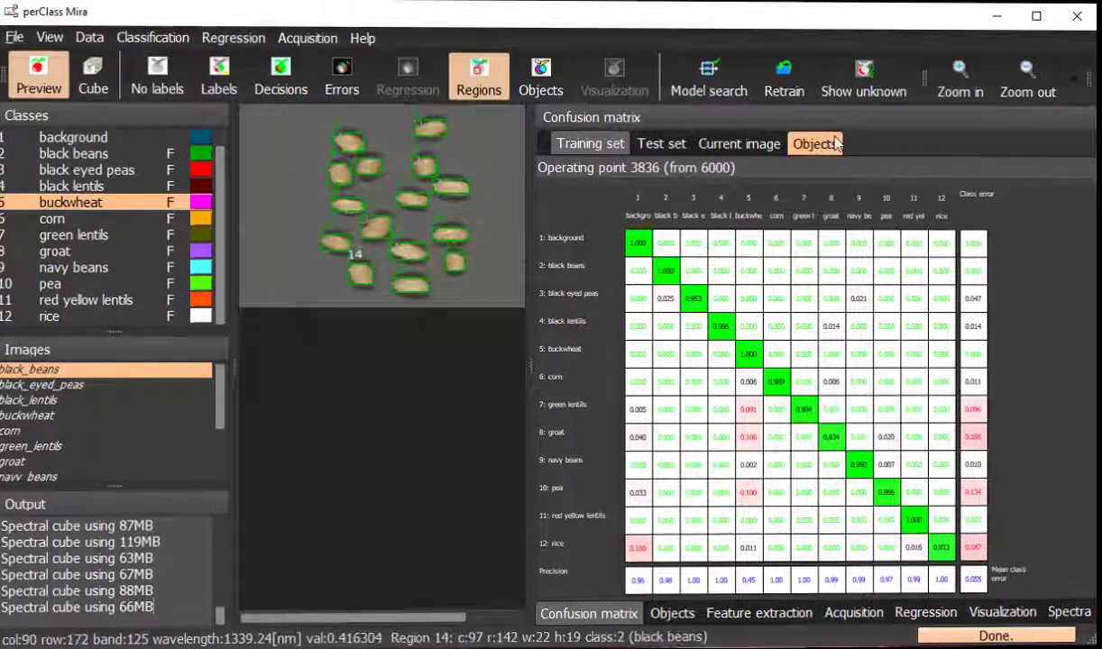
click(815, 144)
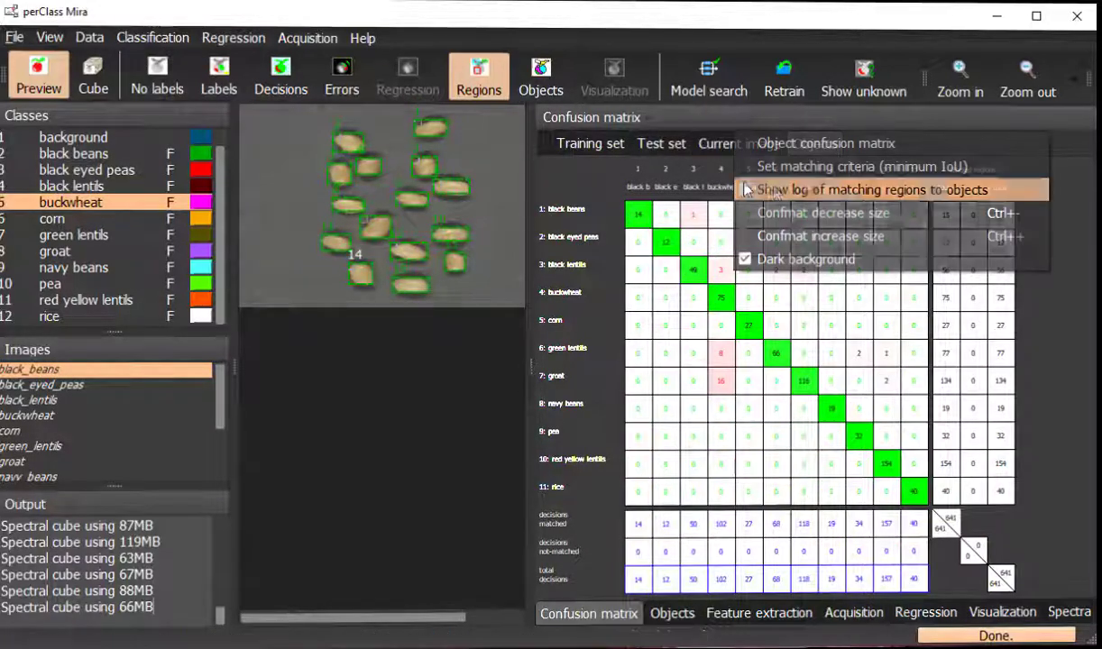
click(870, 190)
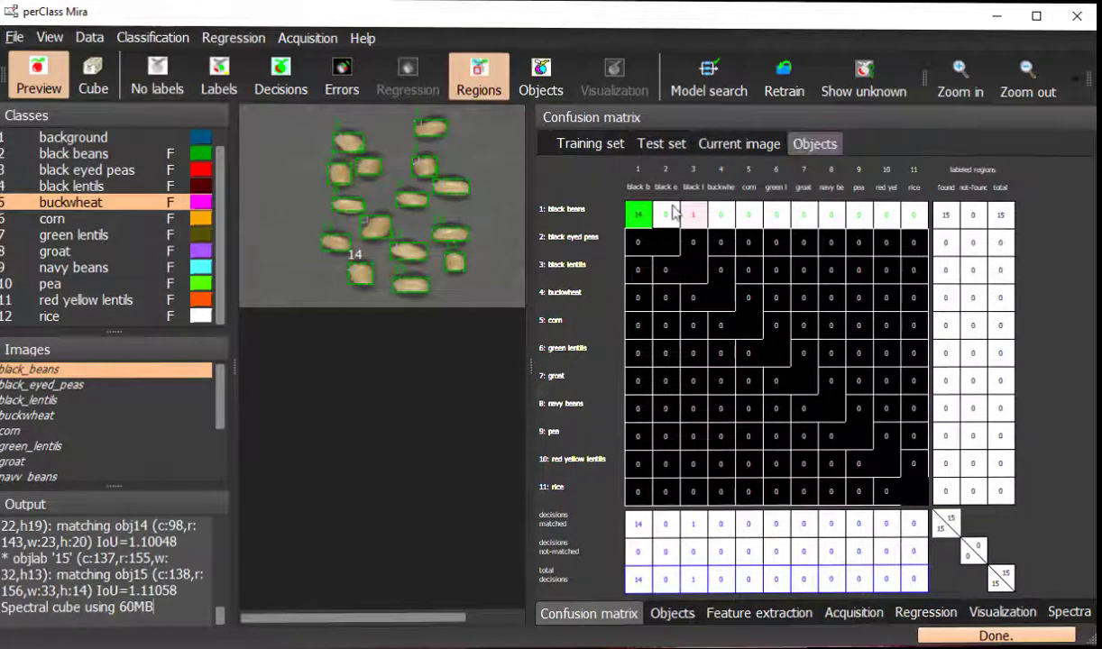
mouse_move(750, 227)
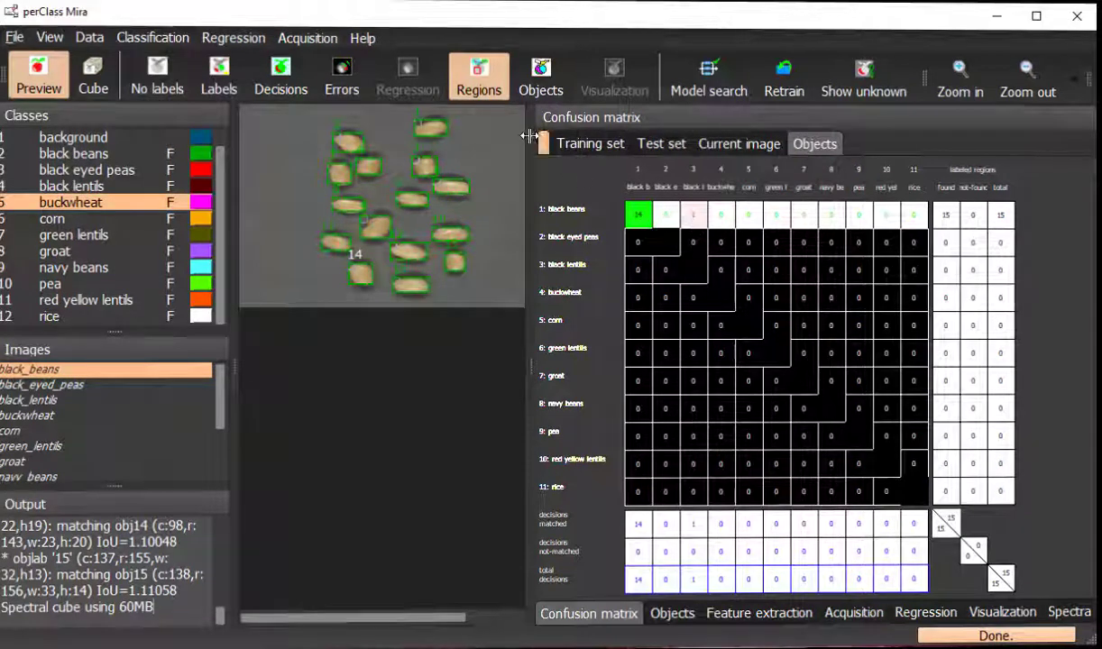
click(541, 75)
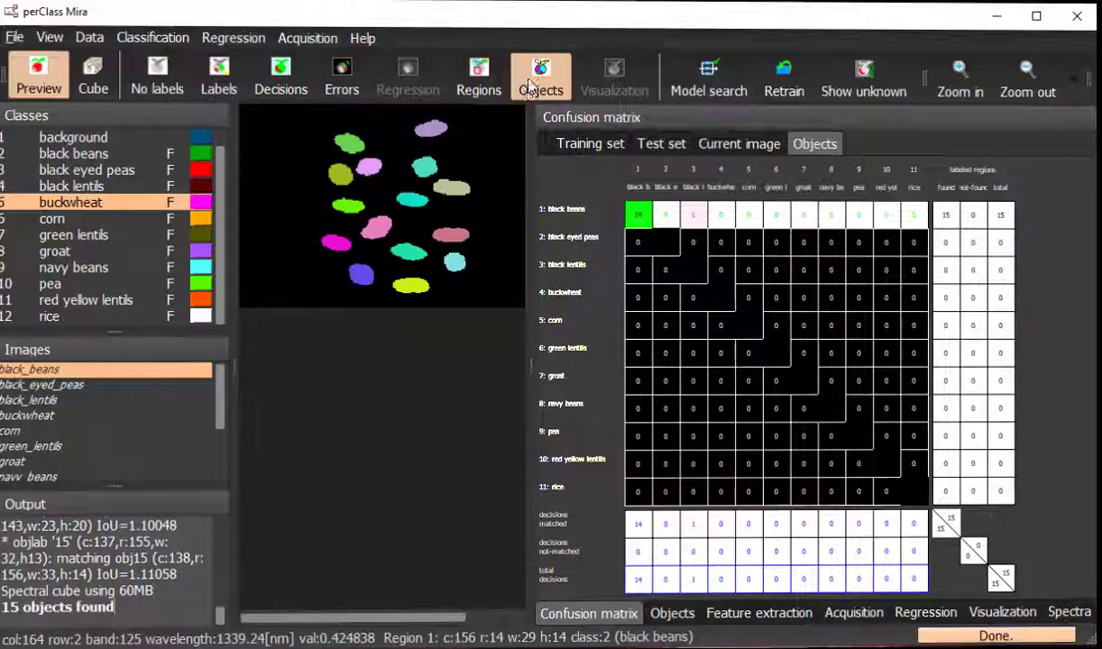
Step: Colour objects by decided class and compute the object confusion matrix across all images, including groat
click(671, 613)
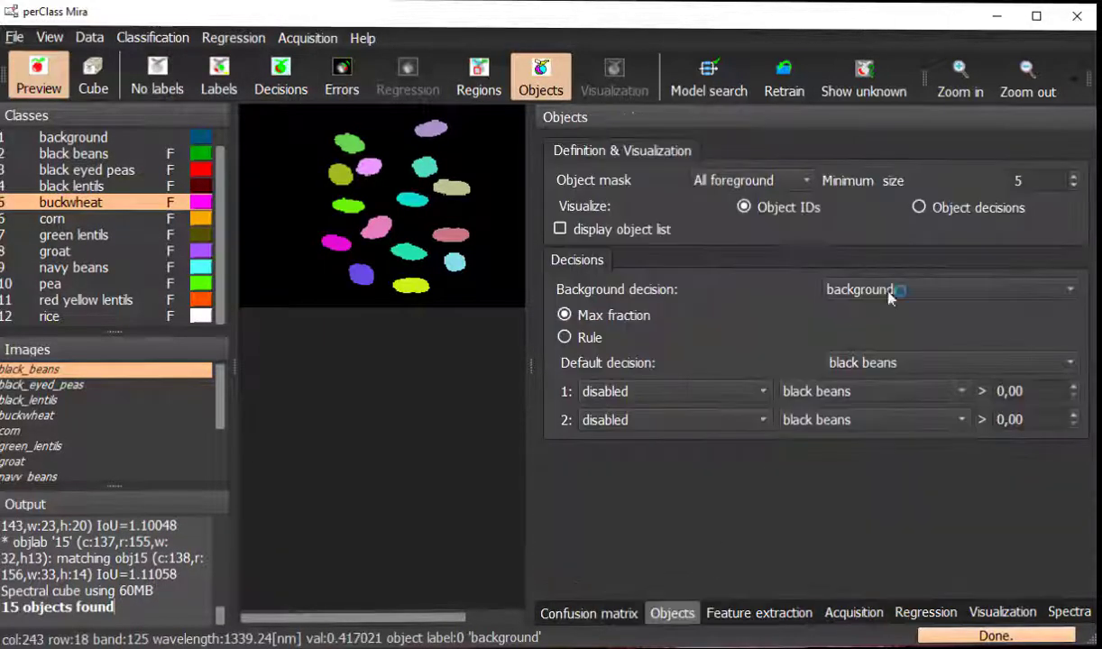
click(588, 613)
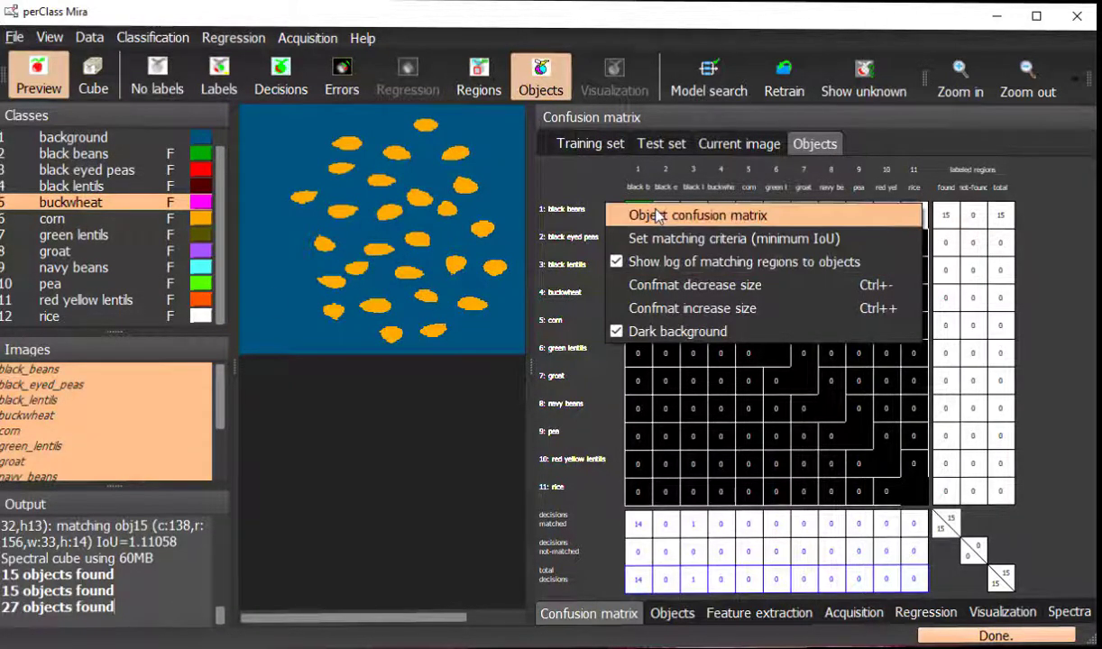
click(696, 214)
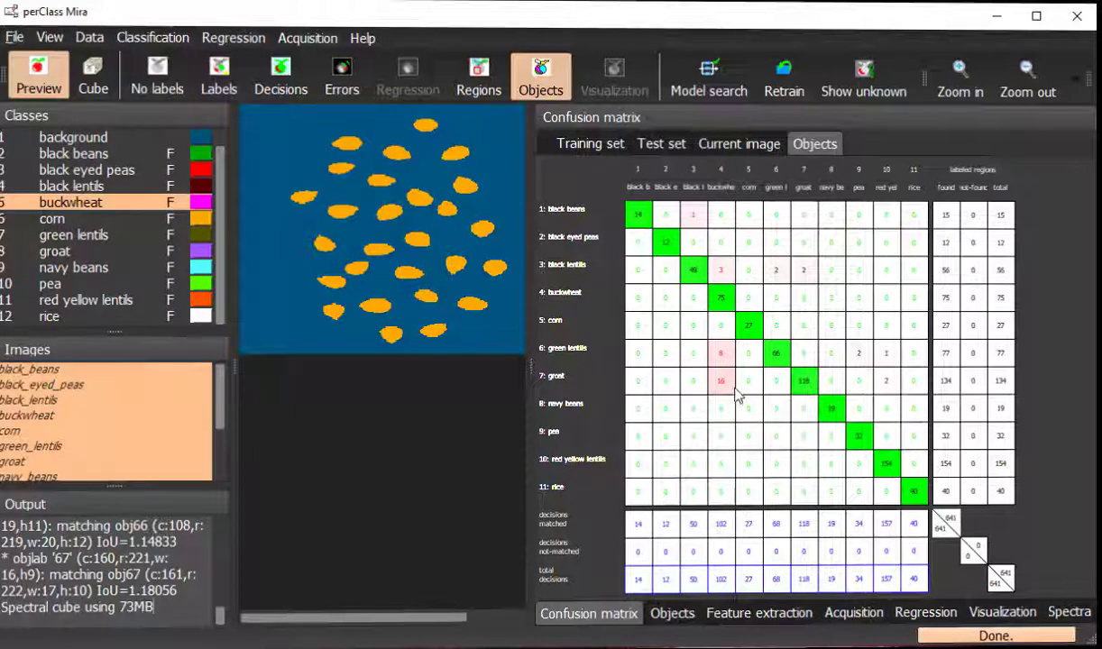
mouse_move(153, 444)
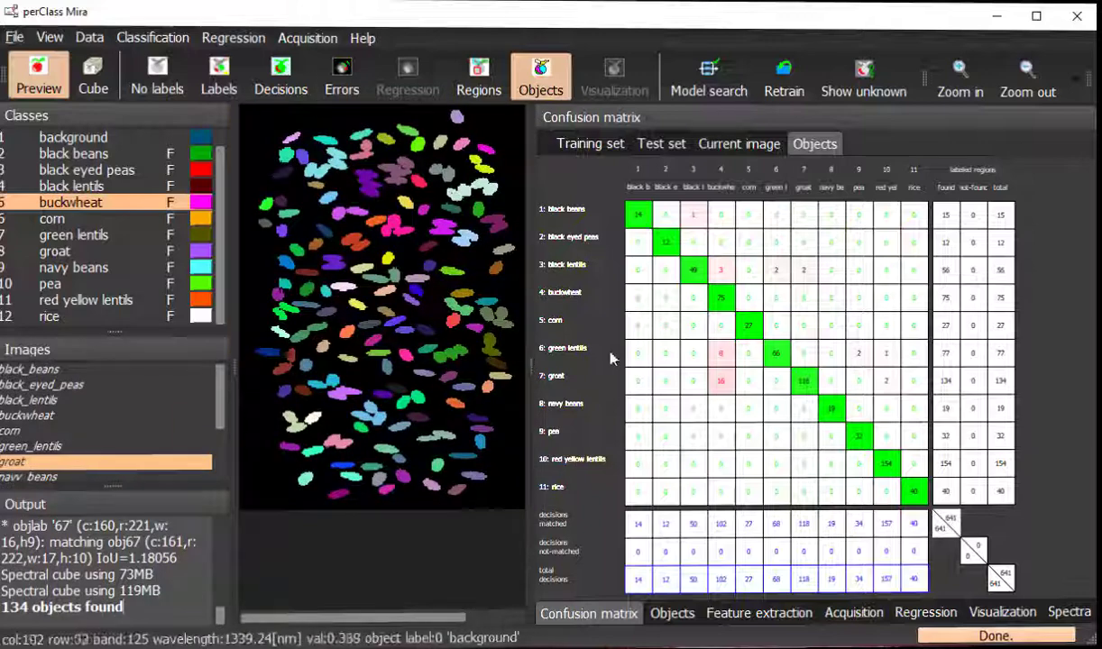
click(671, 613)
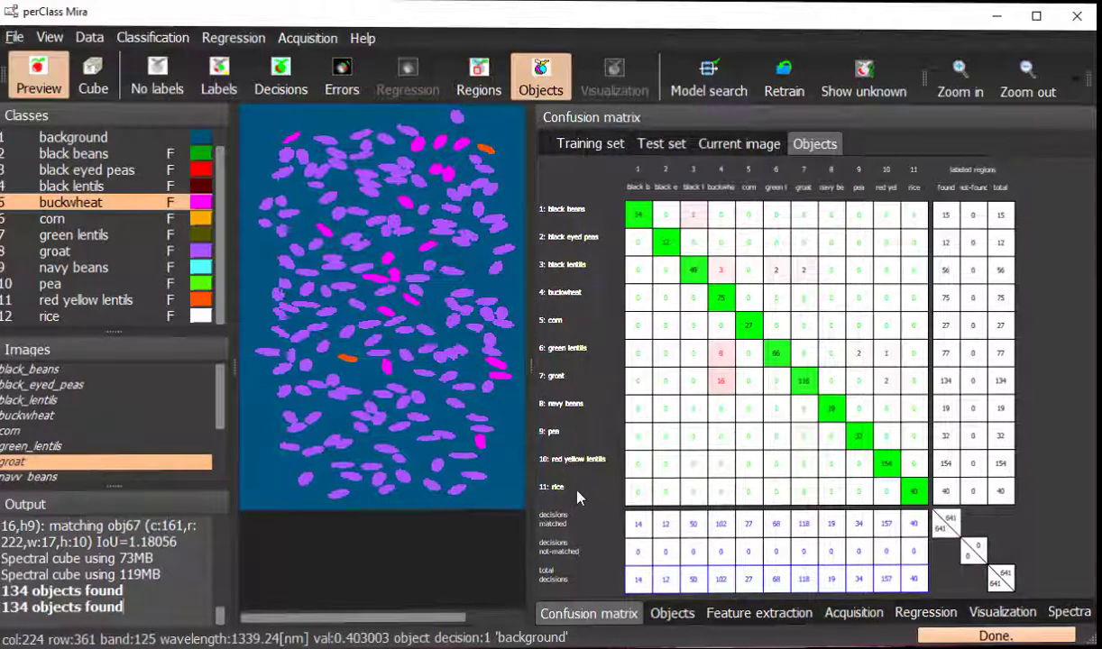
mouse_move(771, 512)
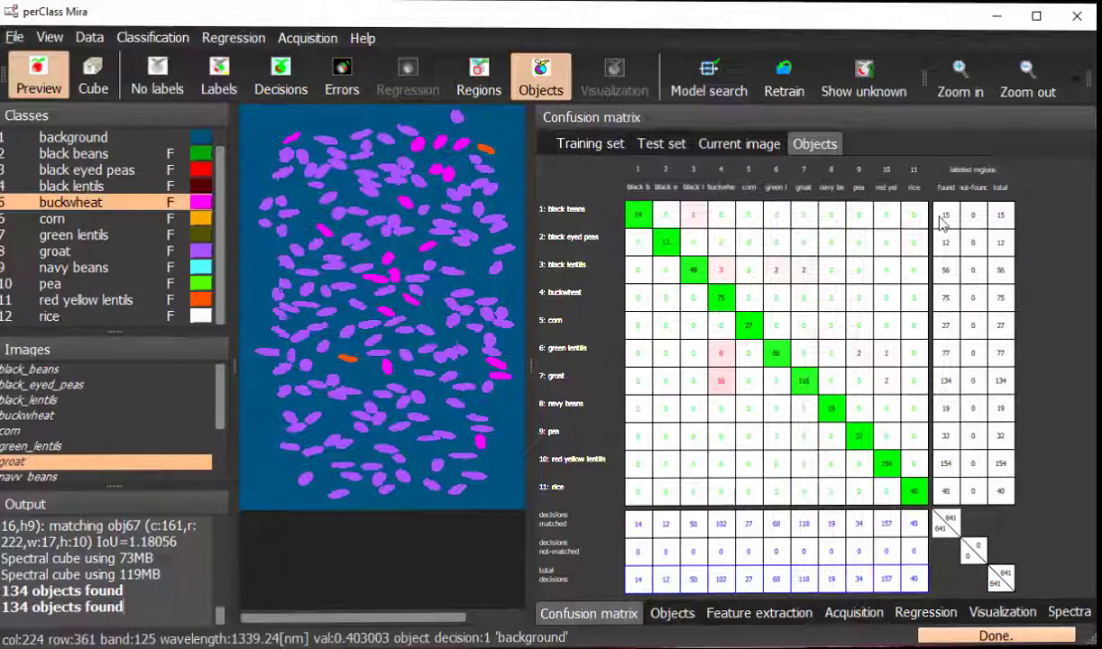
mouse_move(660, 263)
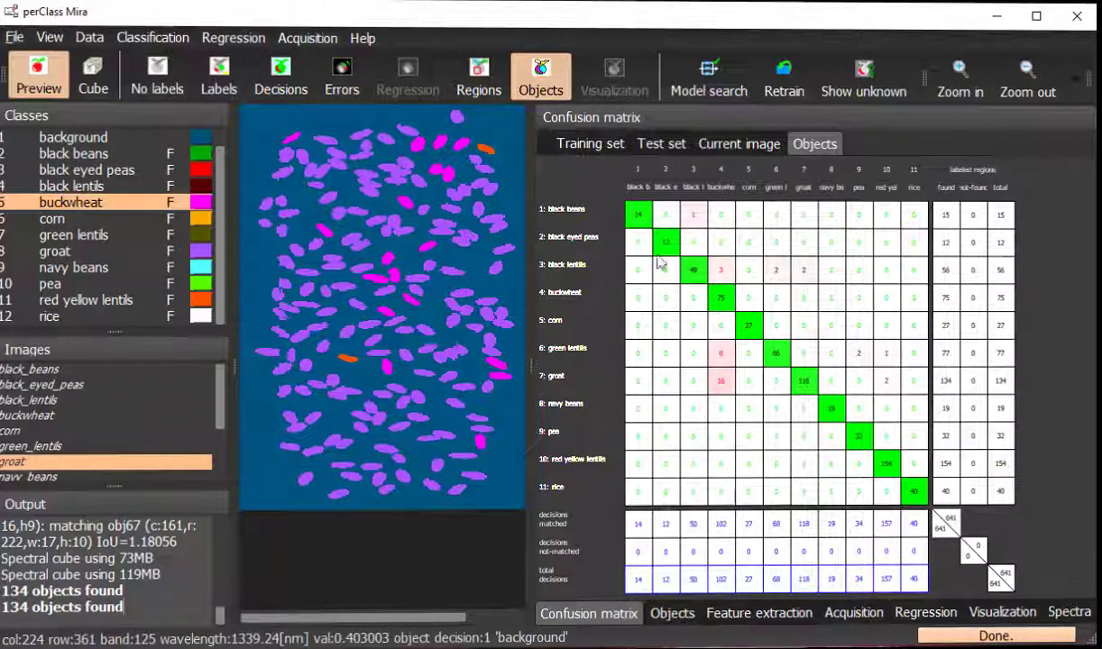
mouse_move(869, 406)
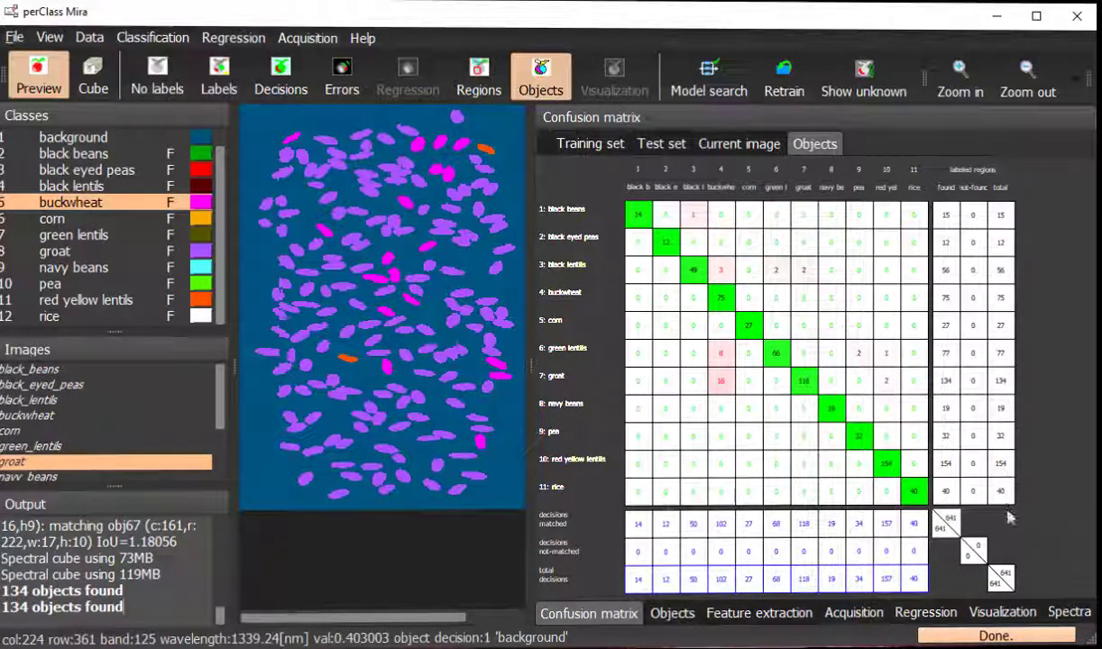
mouse_move(1008, 577)
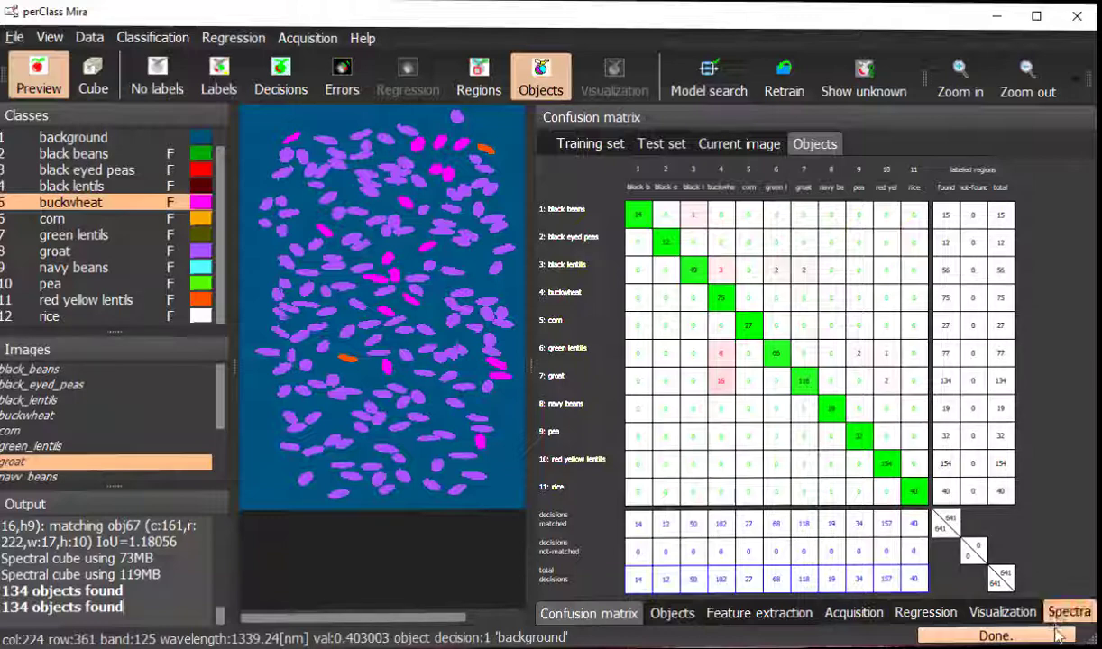
click(671, 613)
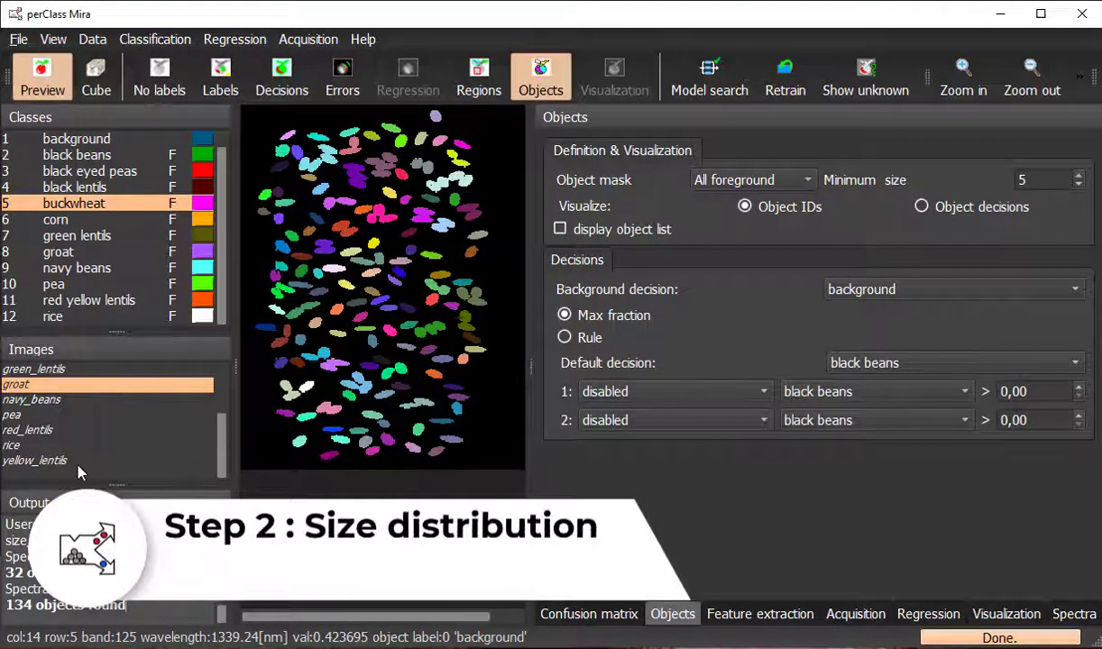
Step: Export the per-object results to size_distribution.xls in the Tutorial folder
click(34, 460)
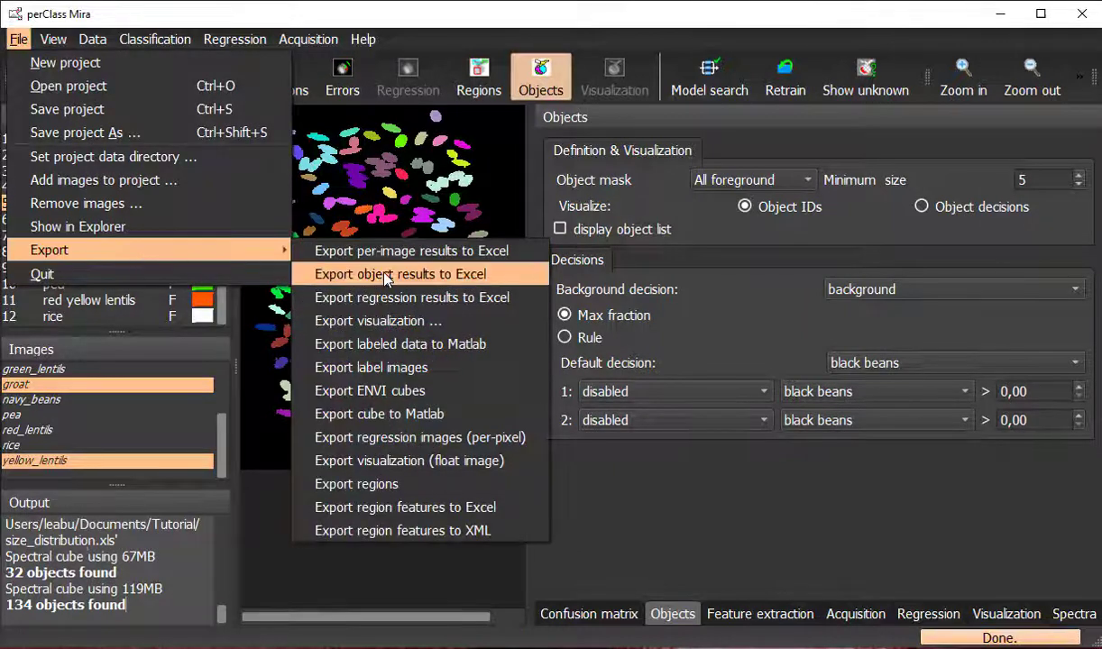
click(400, 274)
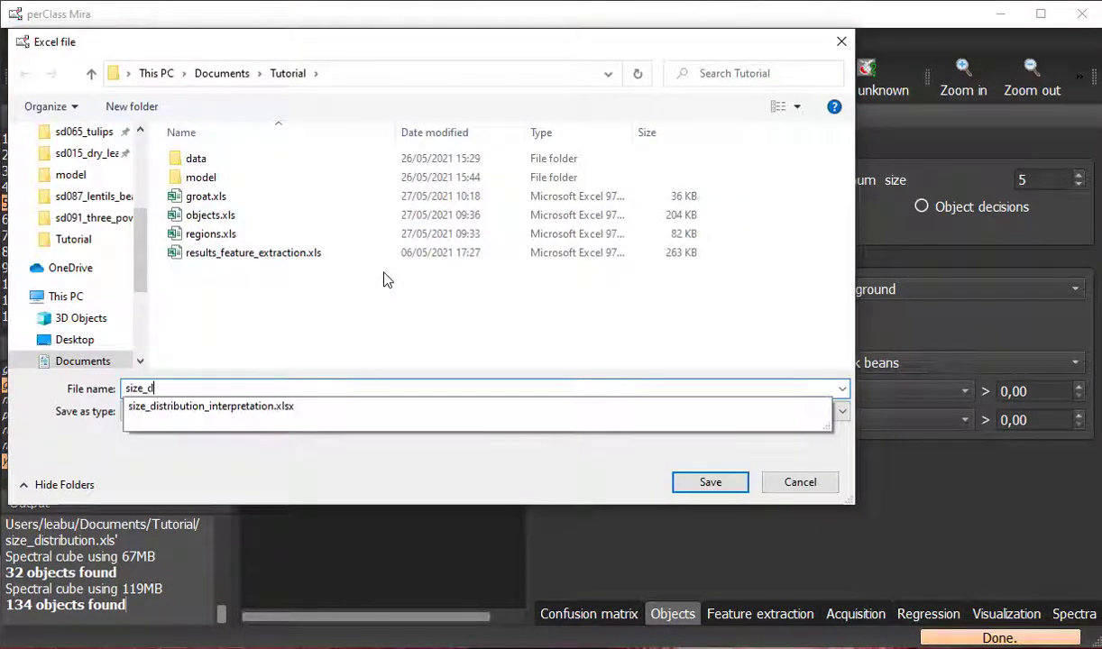
click(710, 481)
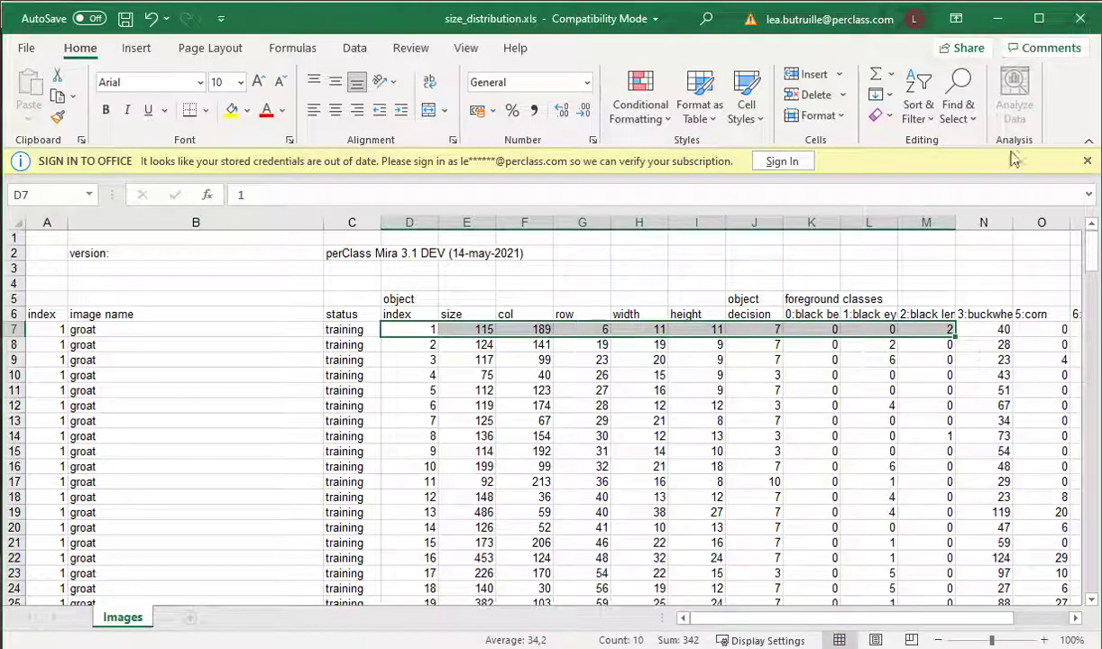
scroll(down, 3)
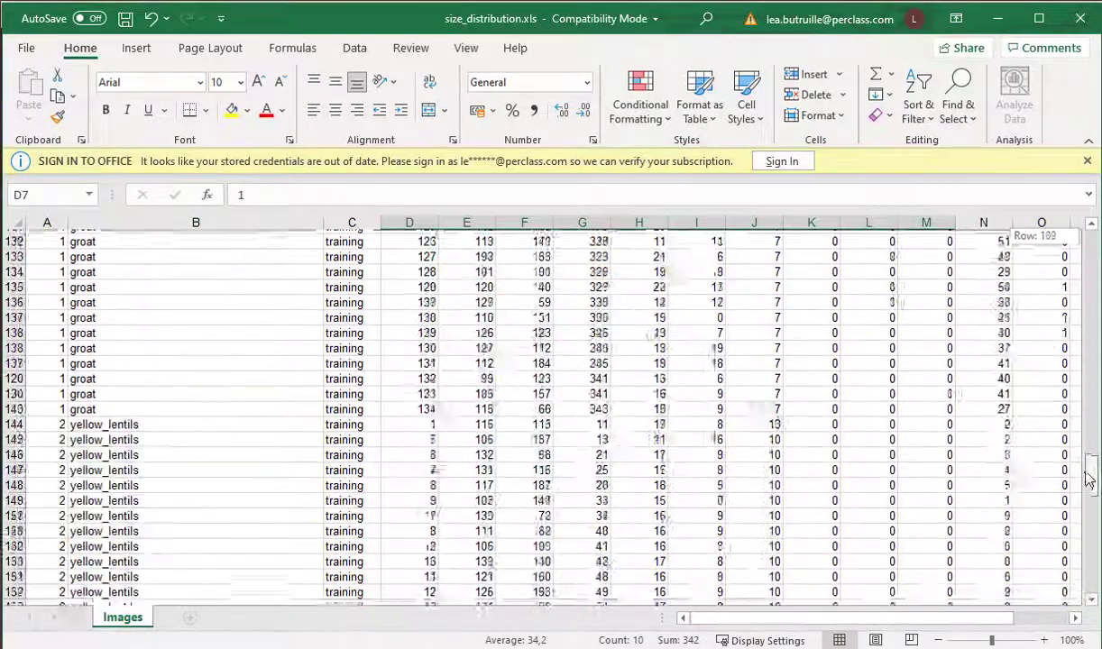
scroll(down, 3)
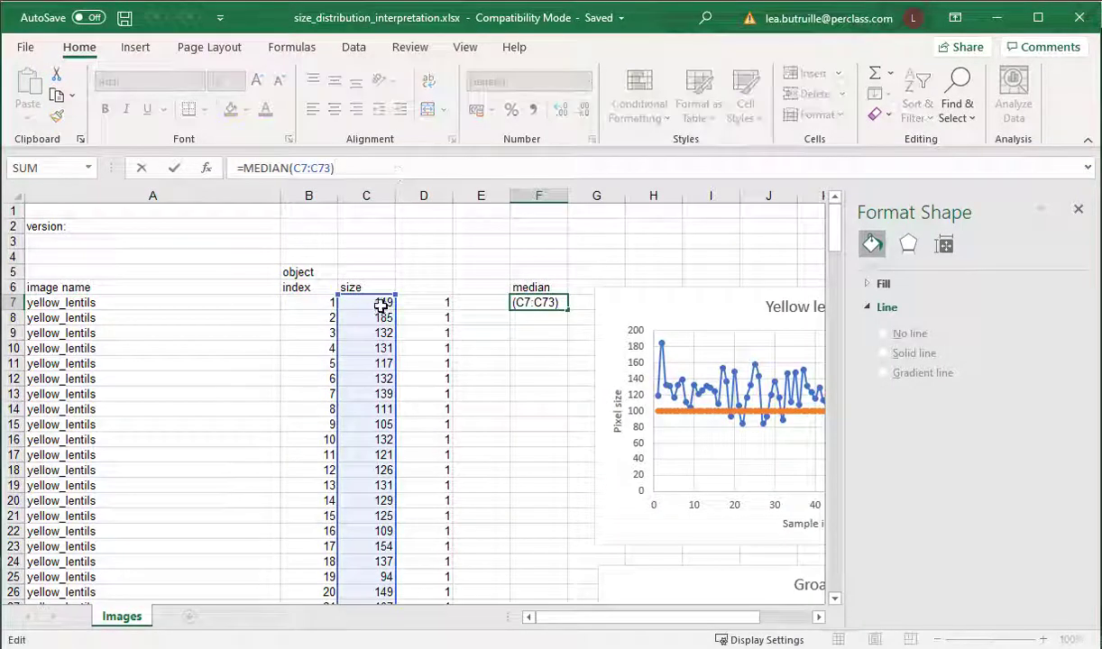
Step: Confirm the median size 124 and rounded size ratios, then select the yellow lentils size data and chart
key(Return)
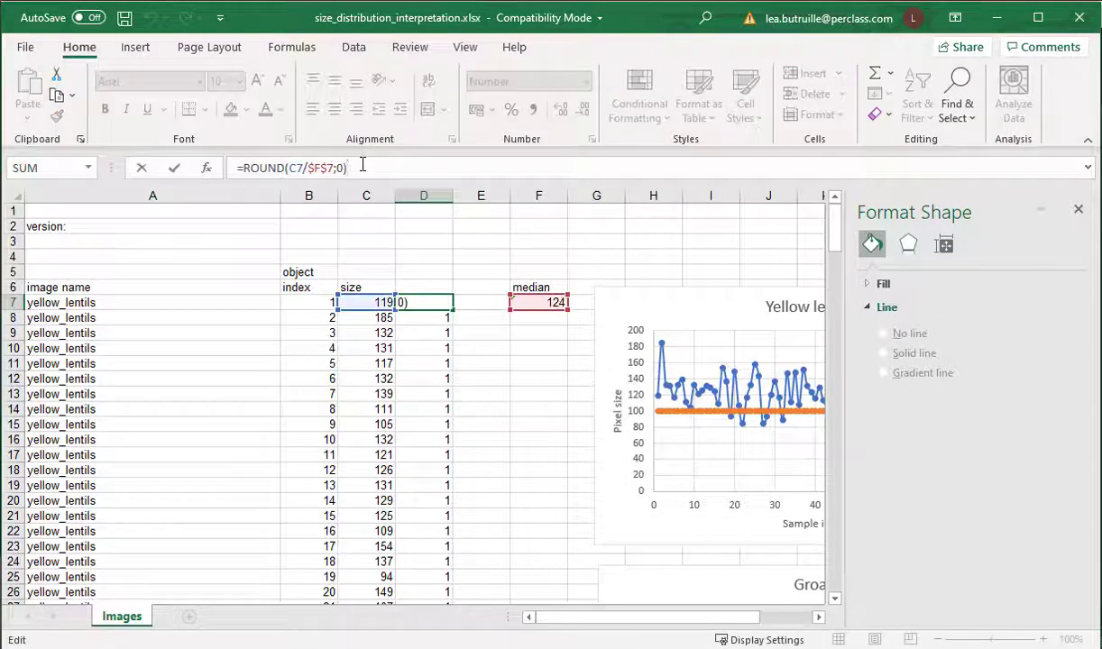
key(Return)
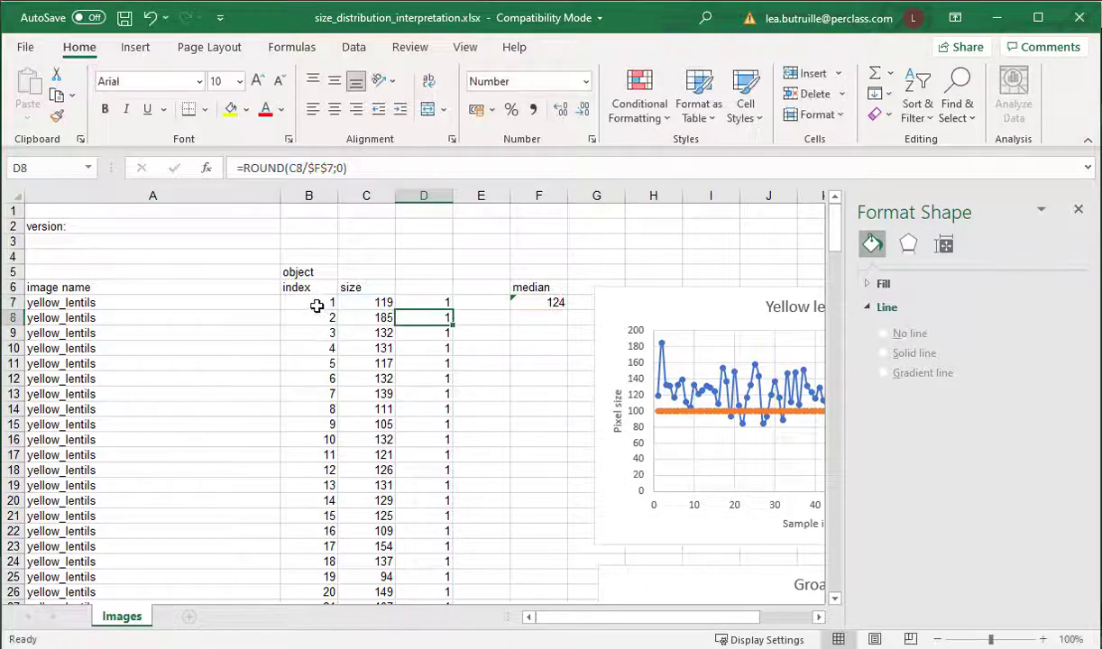
drag(310, 303, 424, 591)
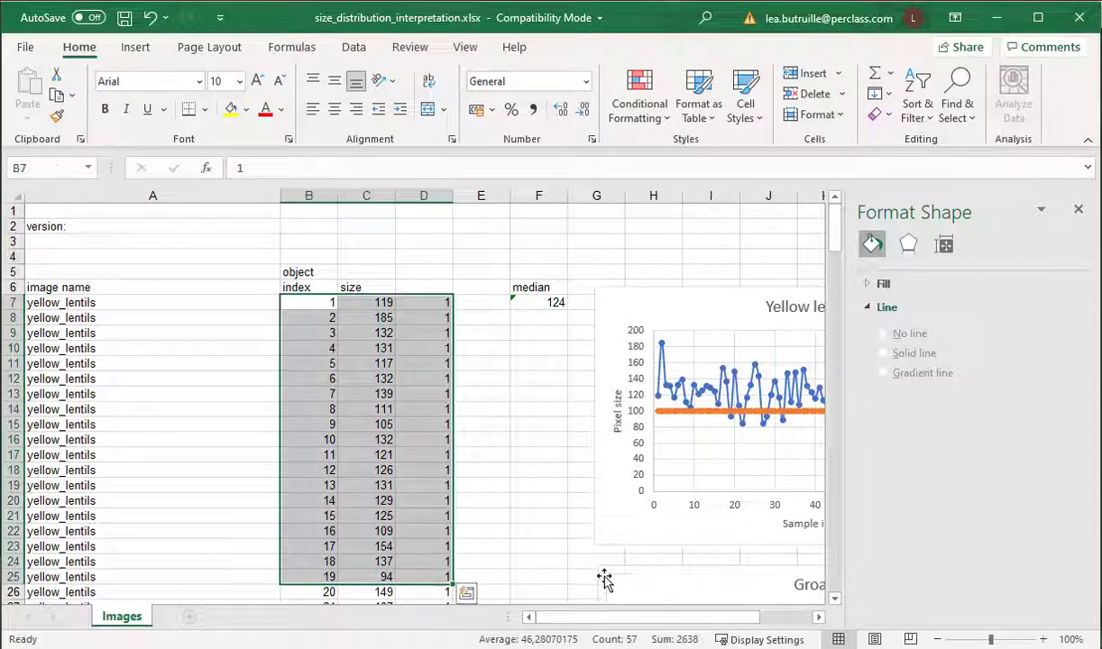
scroll(right, 3)
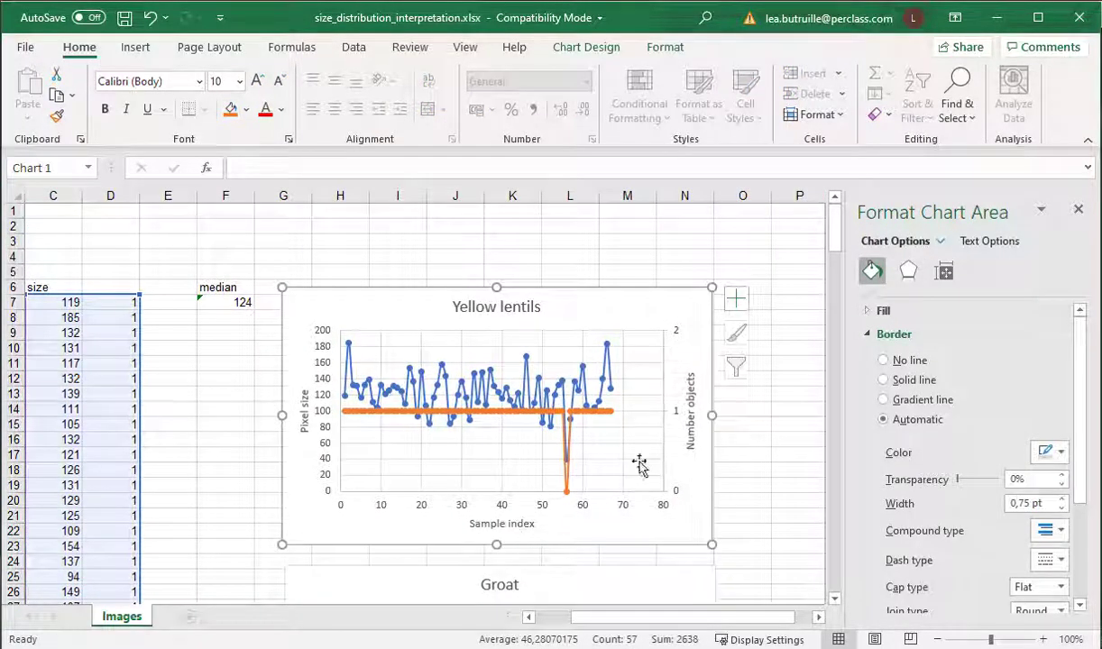
mouse_move(566, 413)
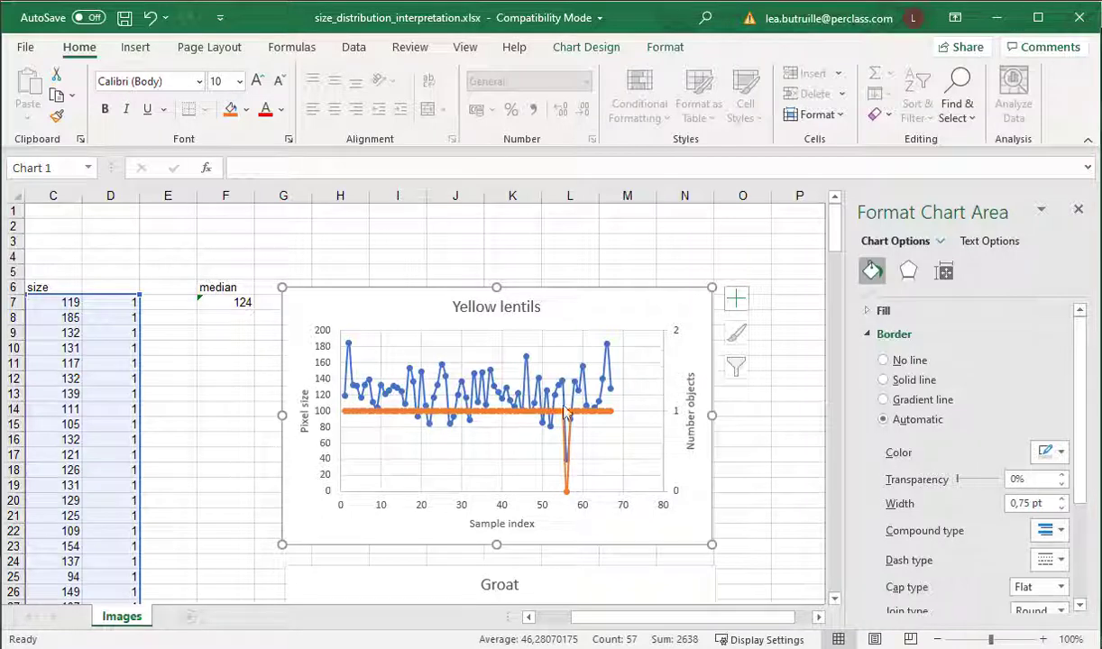
mouse_move(568, 496)
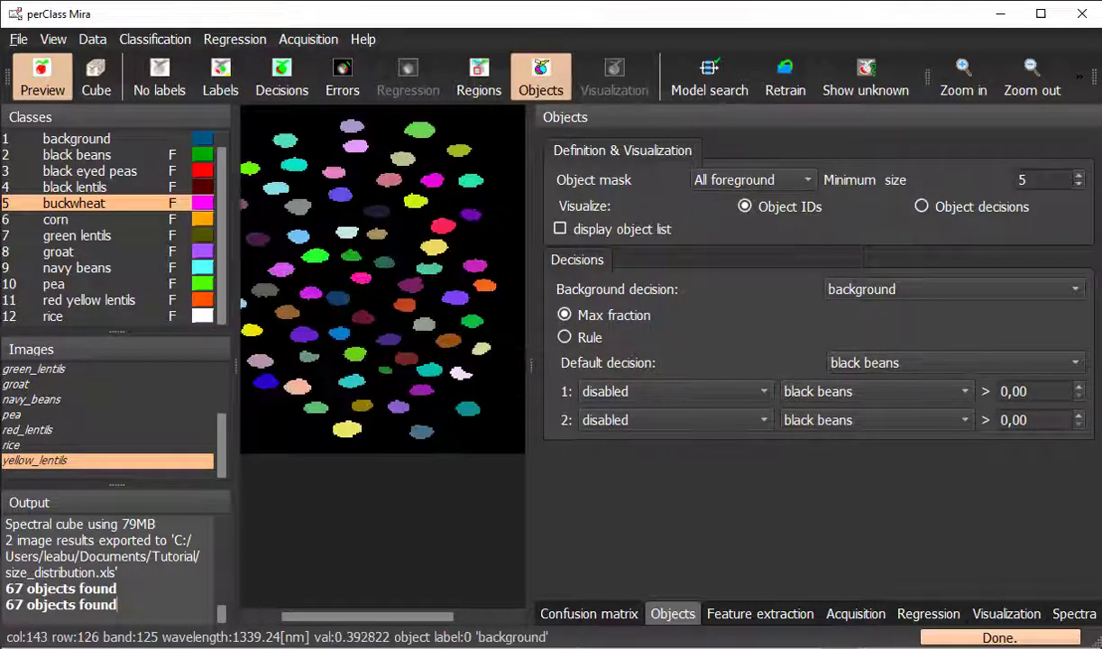
Step: View the yellow lentils scan without object colouring, then return to the Groat size chart in Excel
click(158, 76)
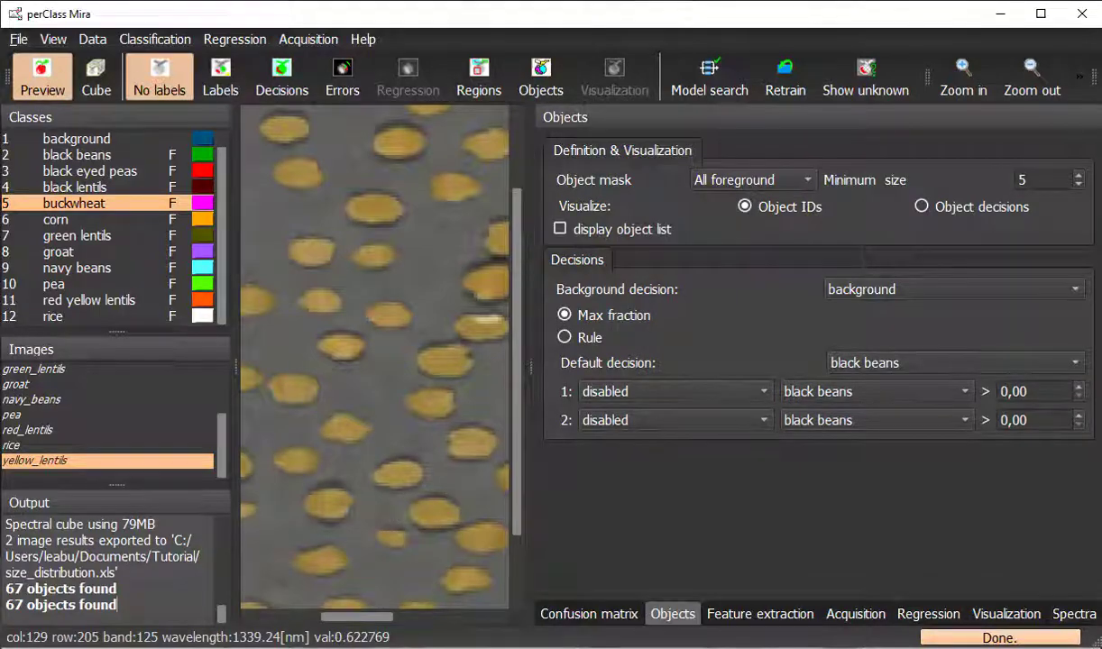
click(955, 631)
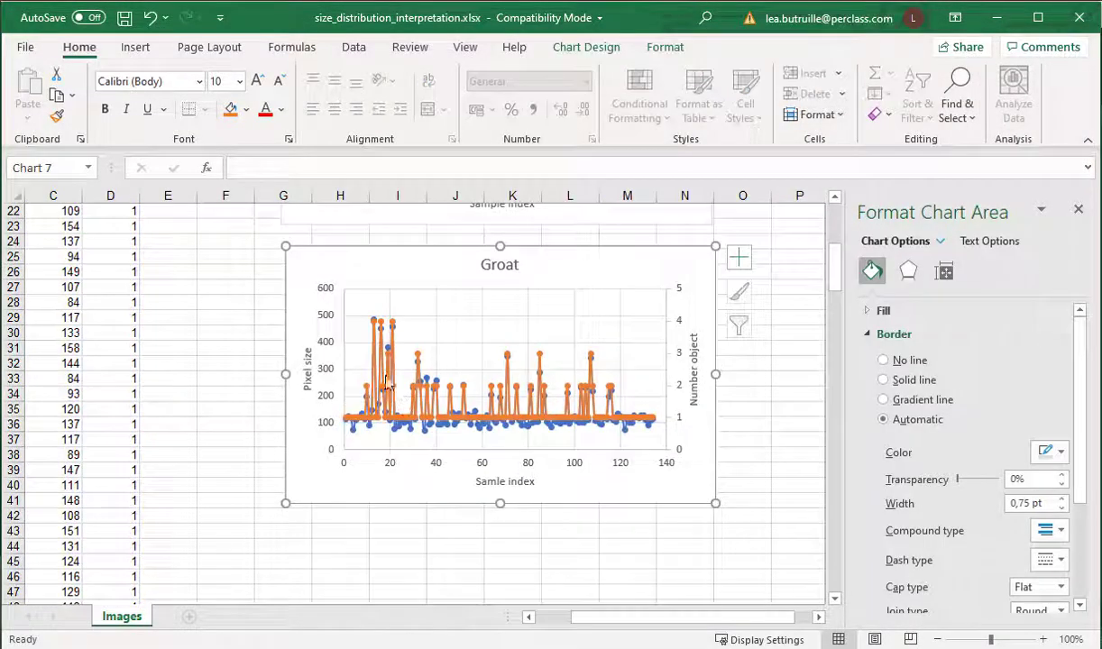
mouse_move(689, 401)
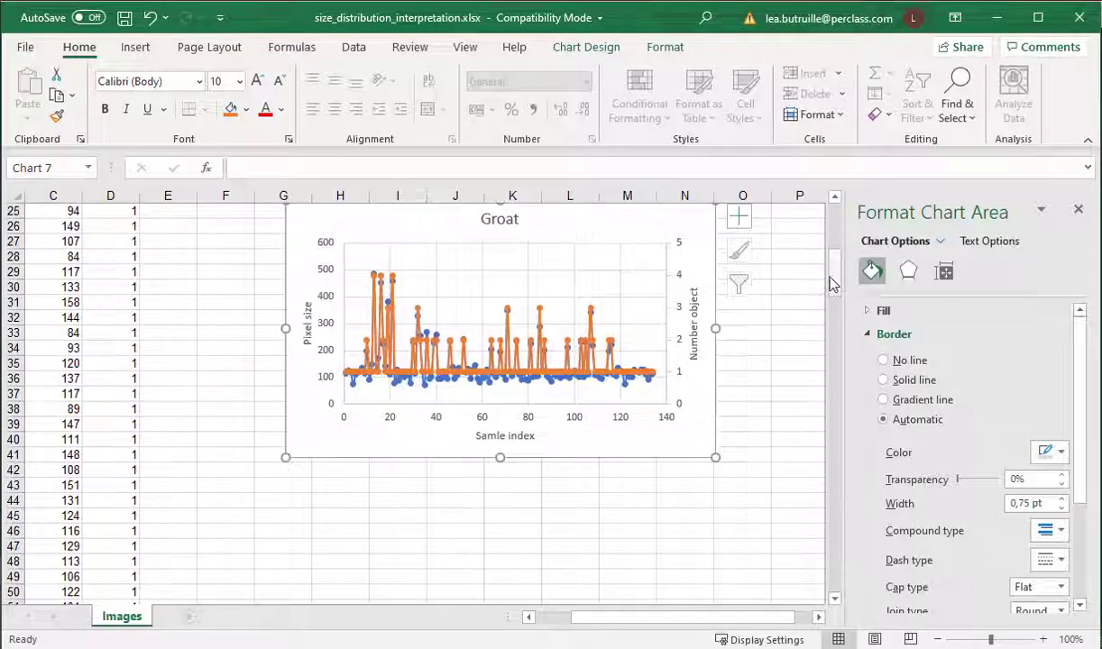
Step: Scroll the worksheet down to the Groat size chart
scroll(down, 3)
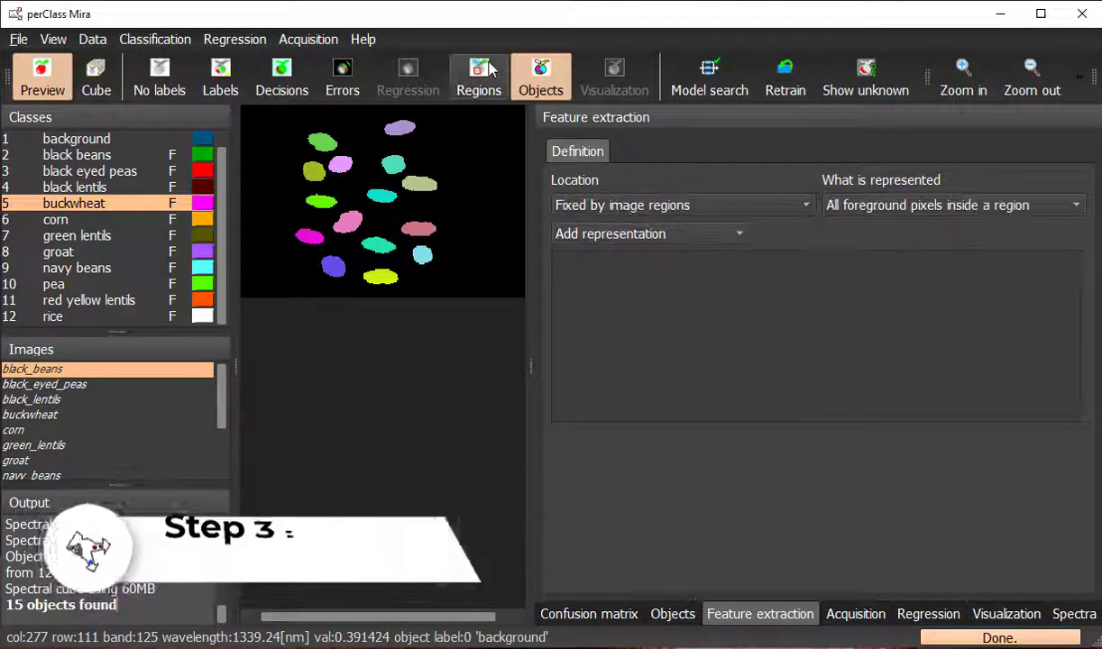
Step: Represent pixels of objects with centroids inside a region, add shape moments, and save to features_extraction.xls
click(477, 76)
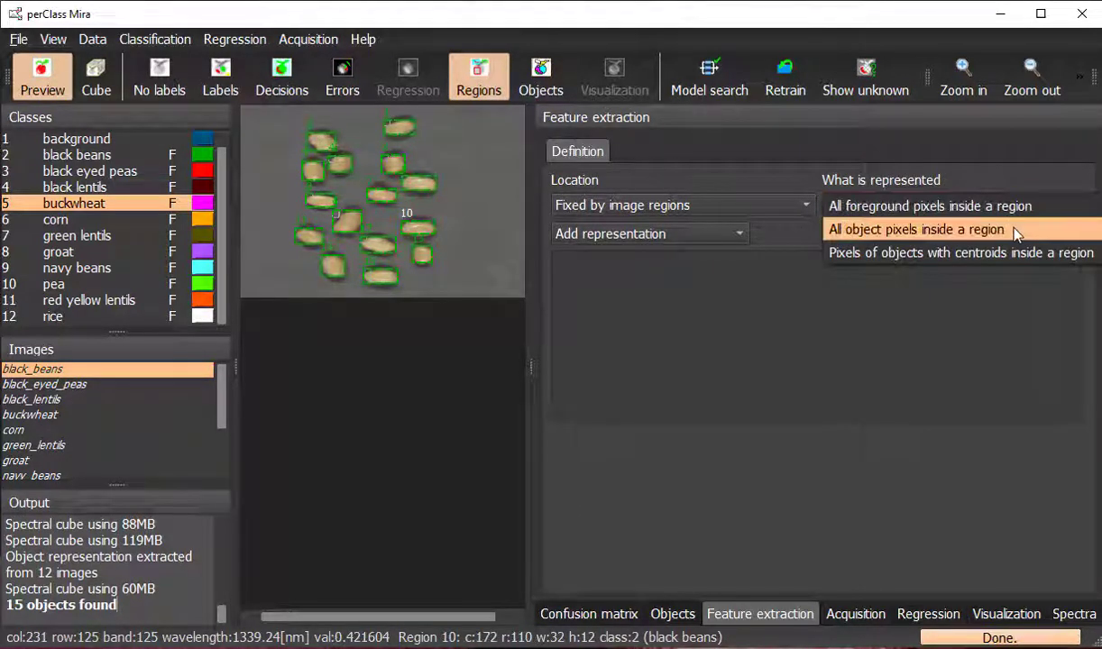
click(959, 253)
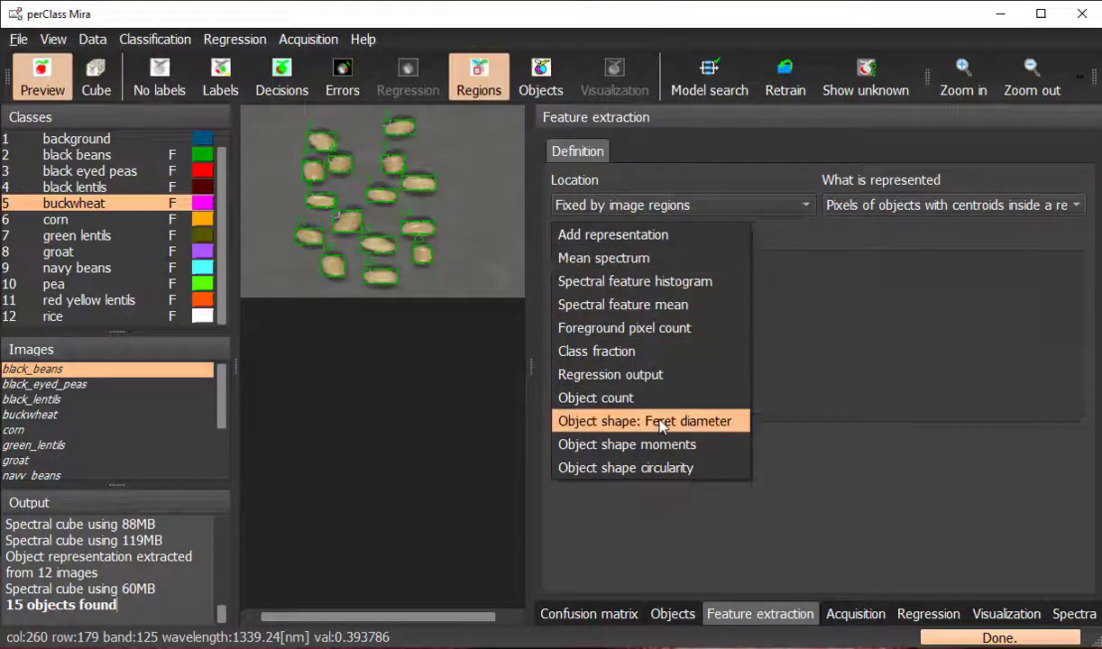
mouse_move(627, 443)
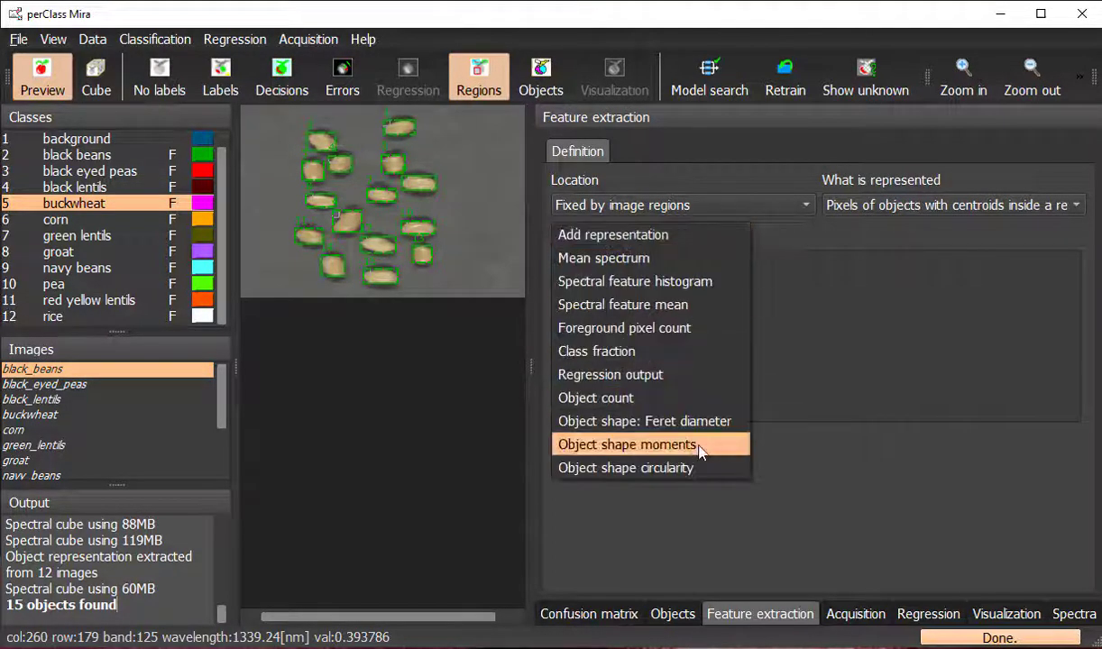
click(625, 443)
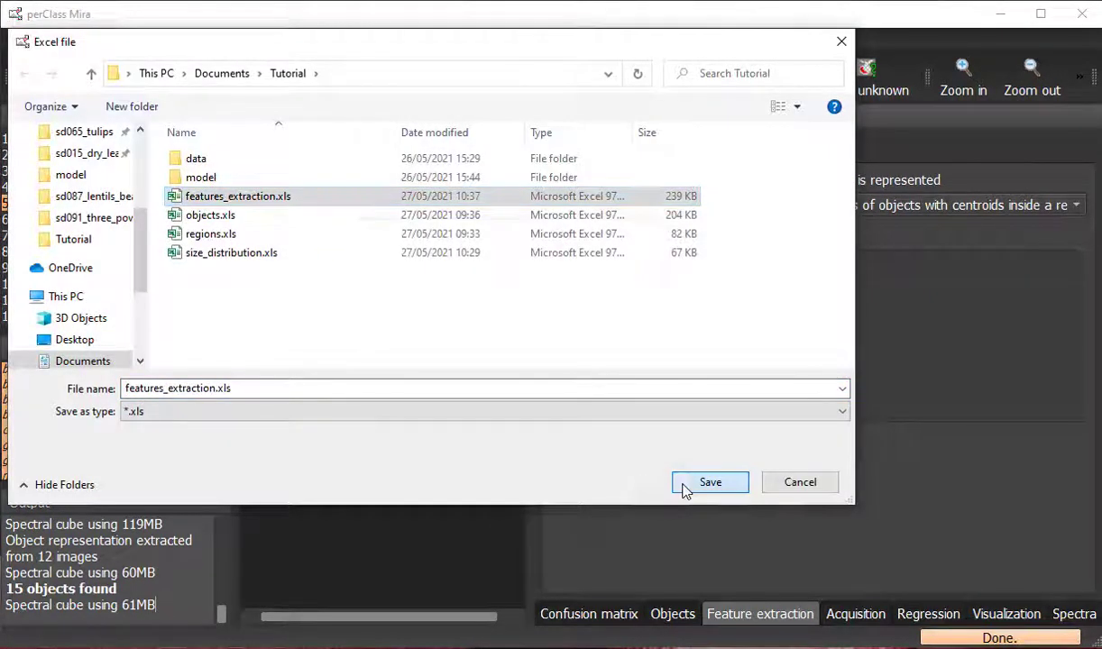
click(710, 481)
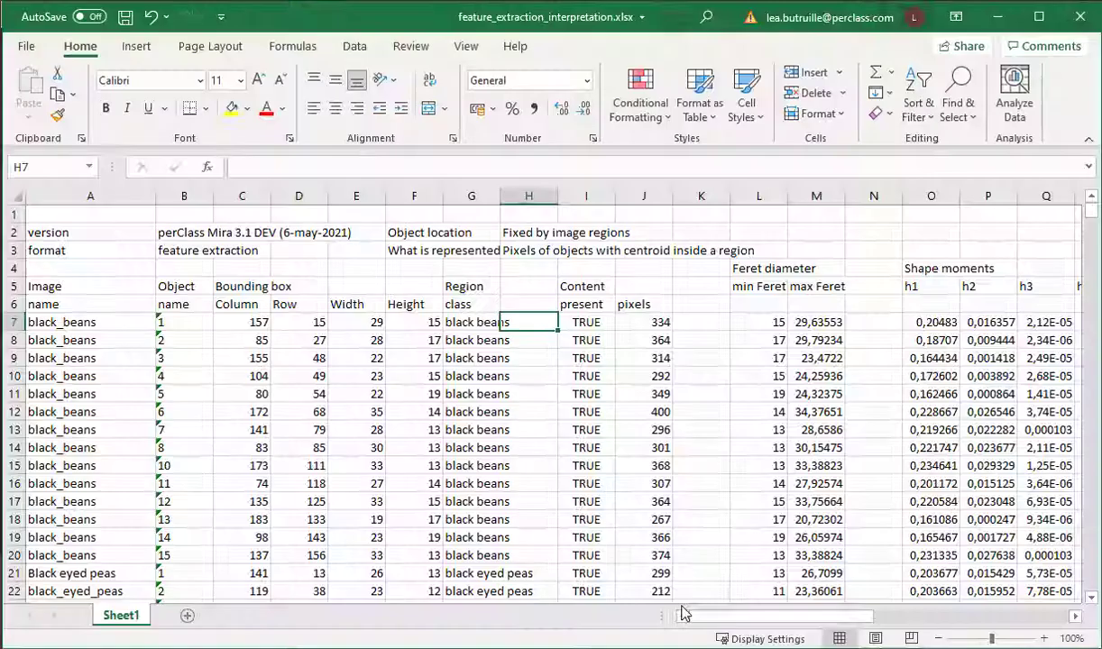
Step: Review the feature table's location cell and reach the Min Feret and Shape moment h1 charts
scroll(right, 3)
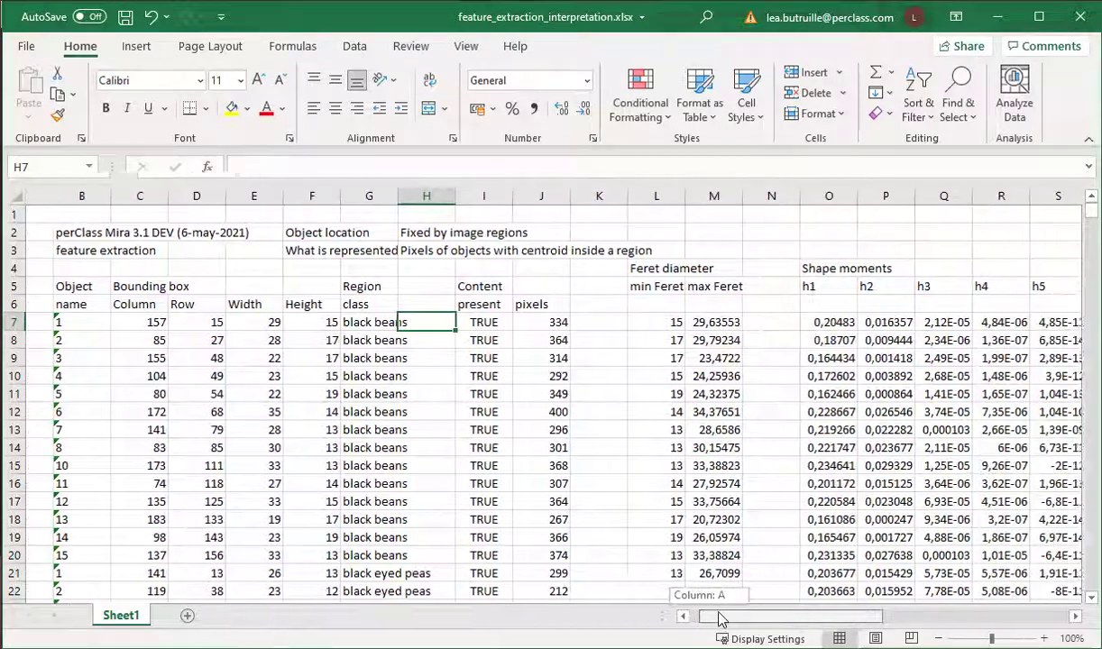
scroll(right, 3)
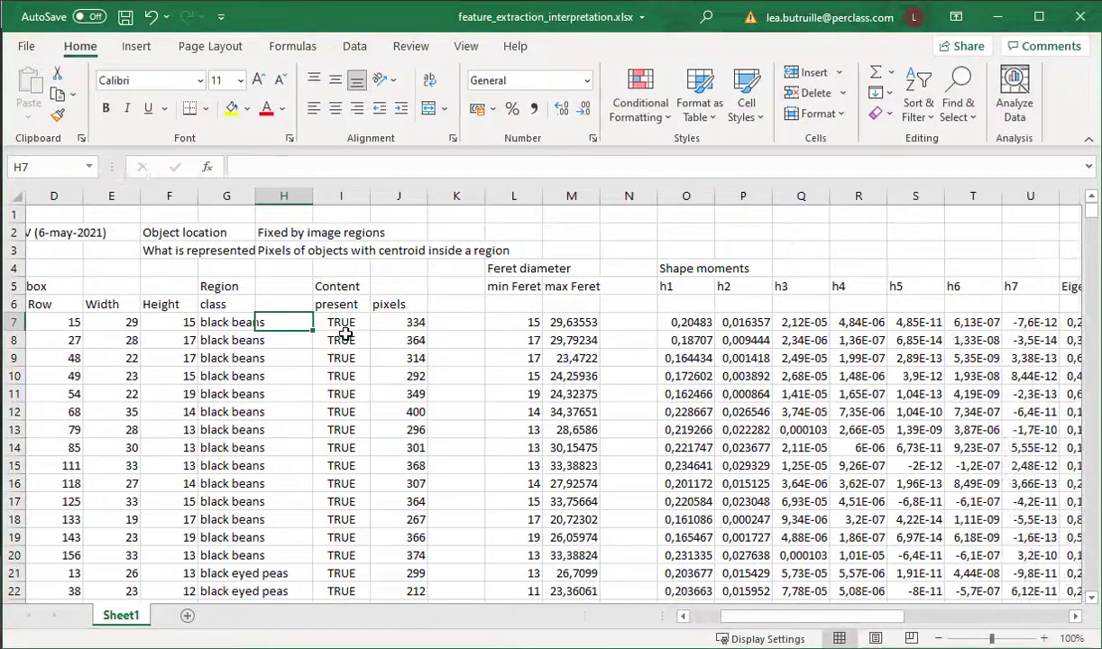
click(283, 231)
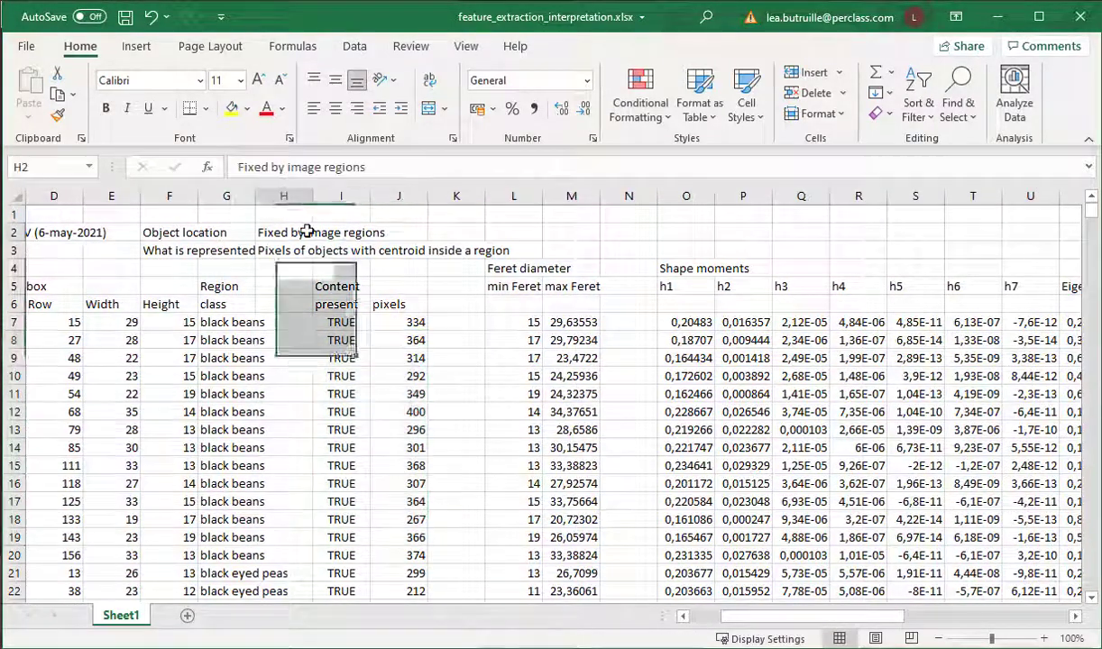
click(341, 321)
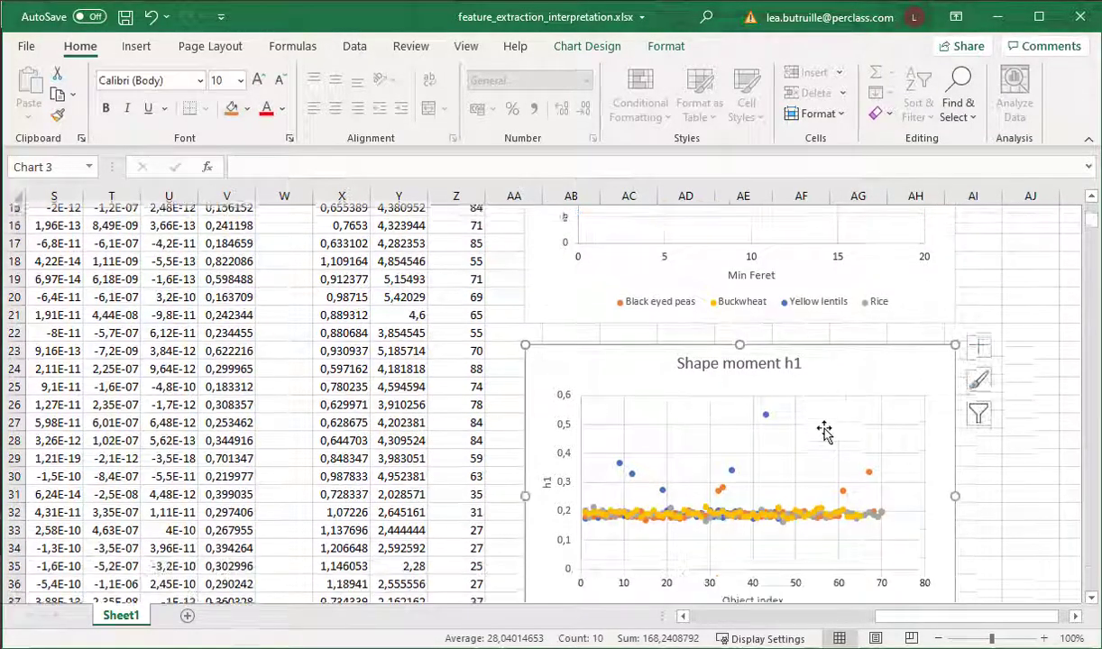
Step: Scroll down through the Shape moment h1 and Area/perimeter charts
scroll(down, 3)
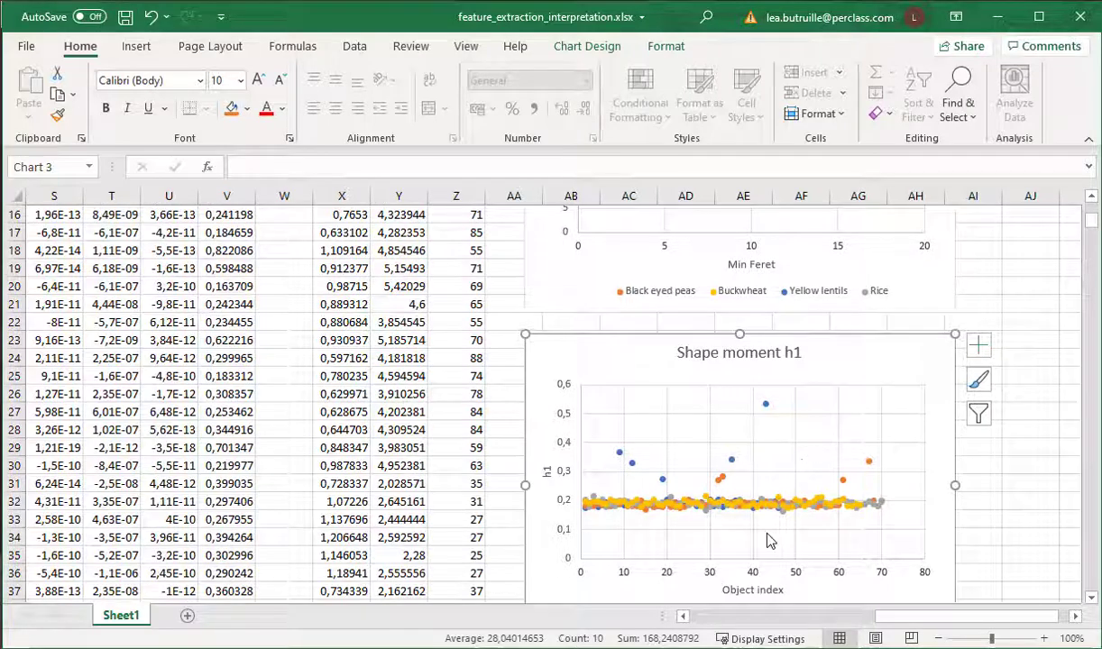
scroll(down, 3)
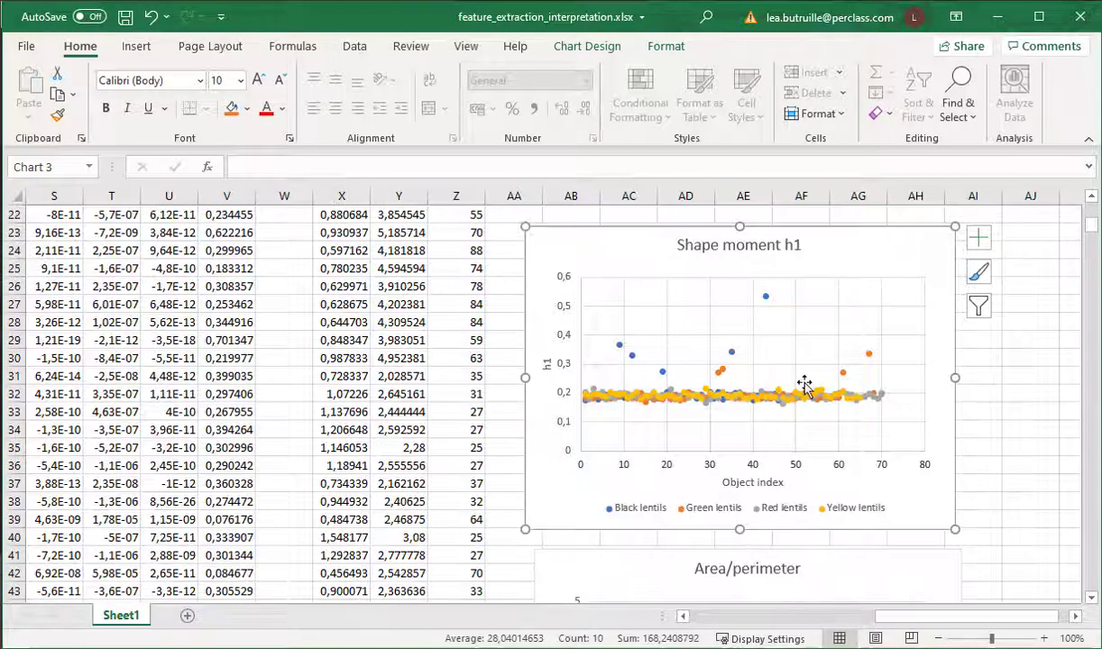
scroll(down, 3)
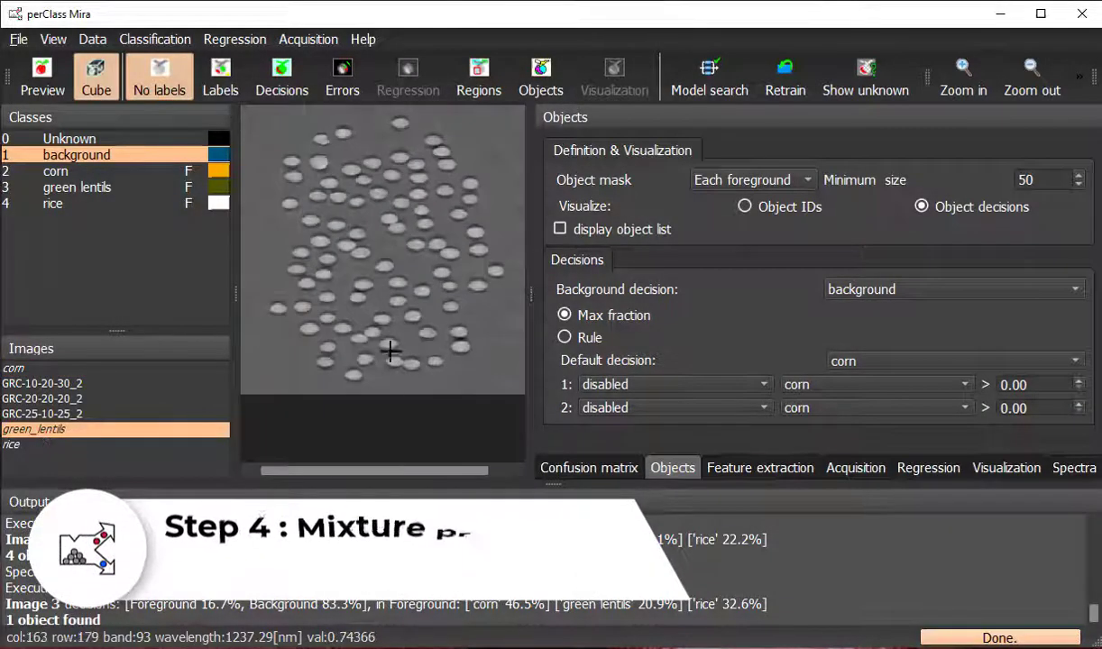
Step: View the GRC-10-20-30_2 and GRC-25-10-25_2 mixture scans and the rice reference with decisions shown
click(10, 444)
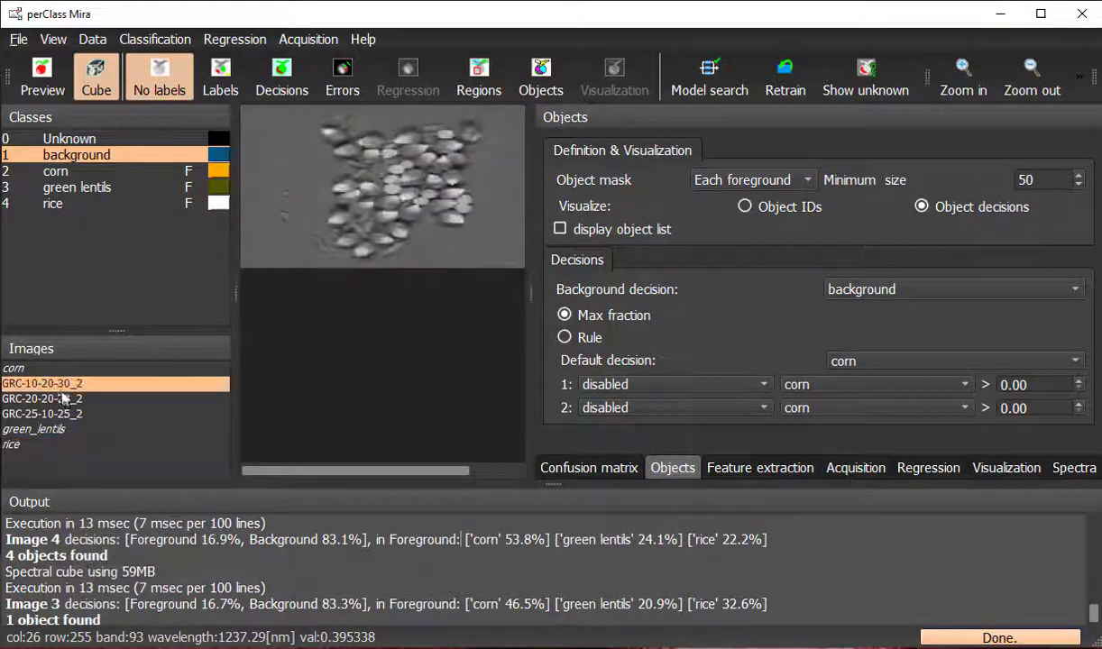
click(42, 413)
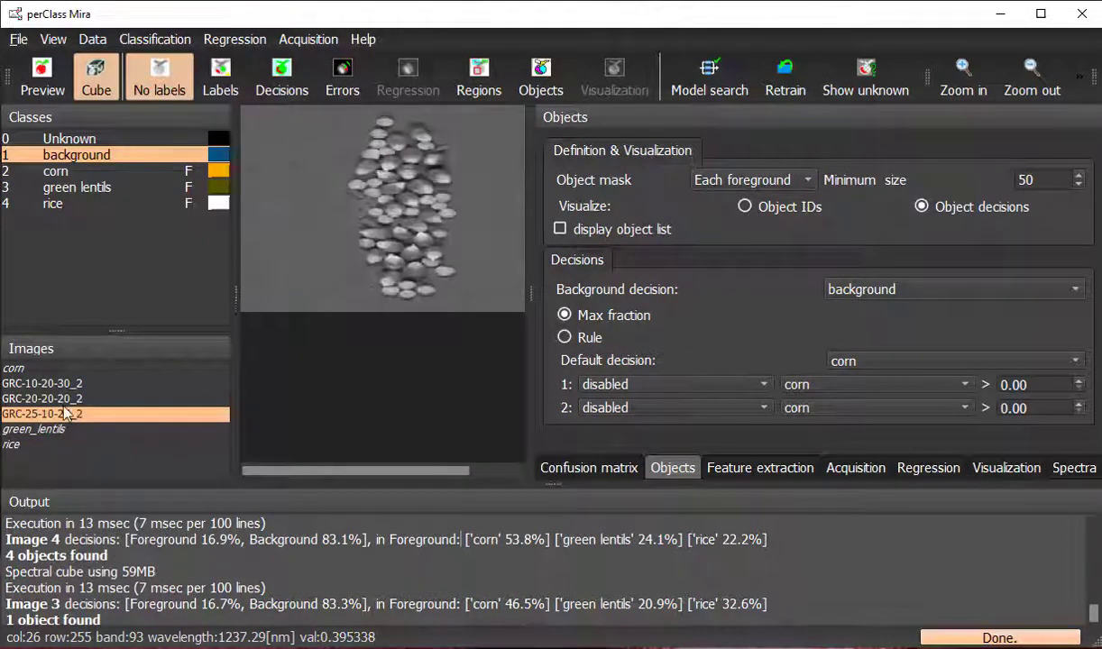
click(220, 76)
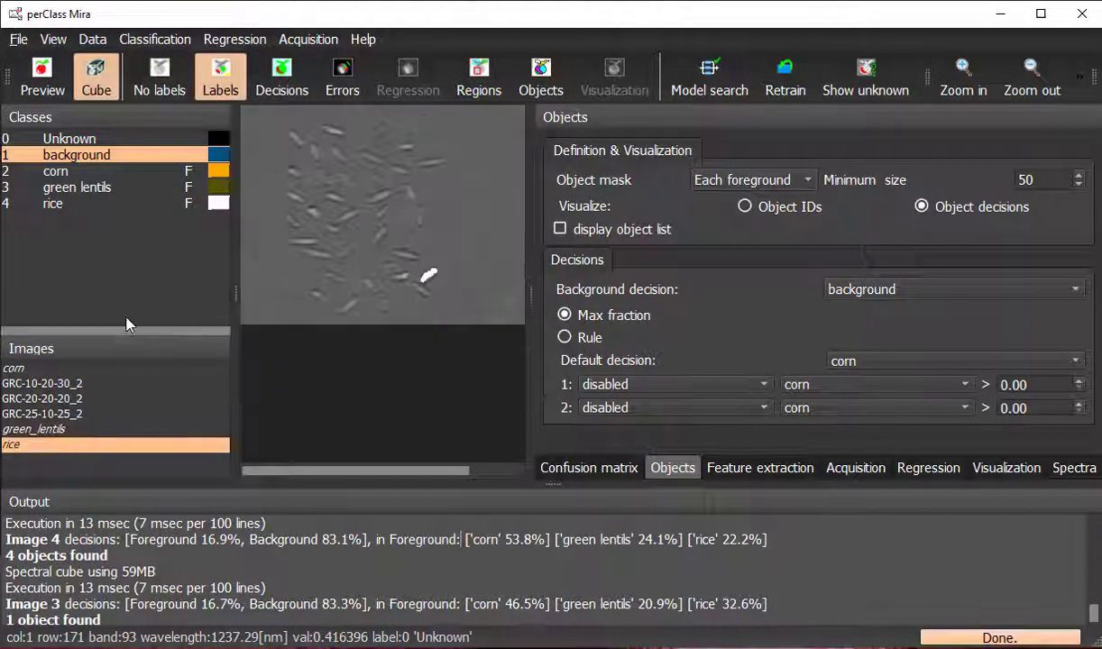
click(281, 76)
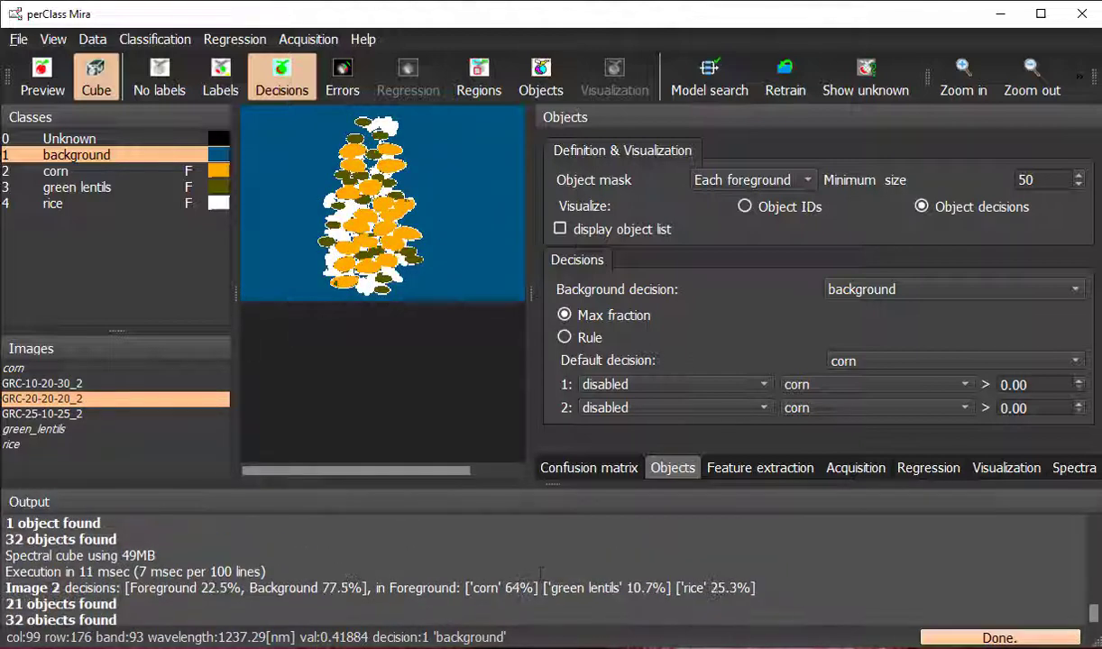
mouse_move(112, 390)
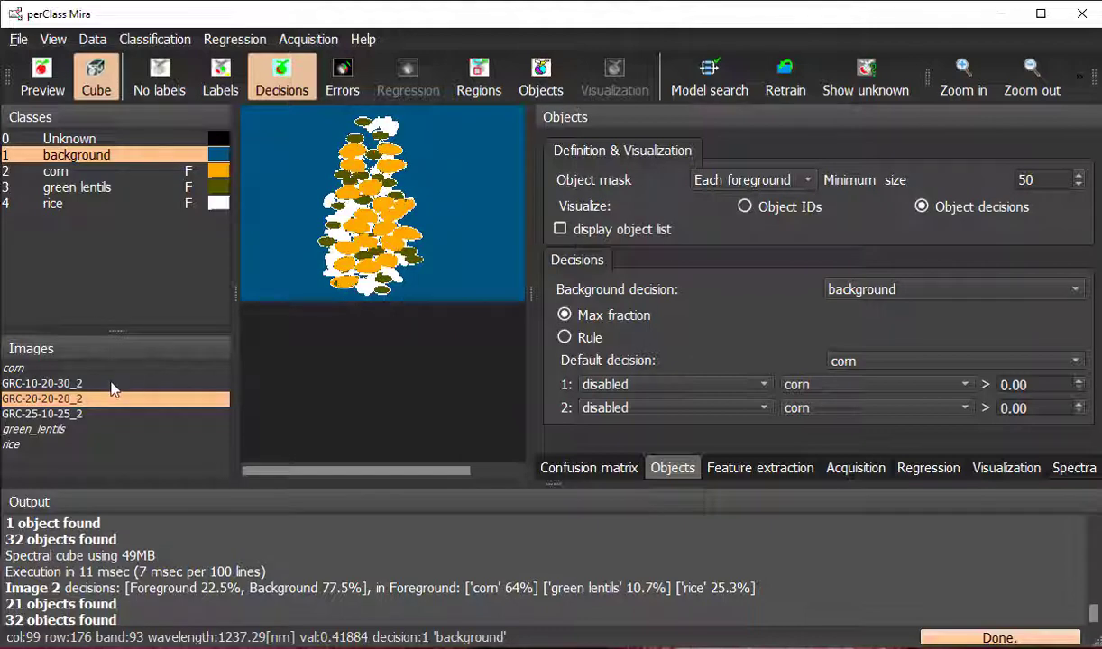